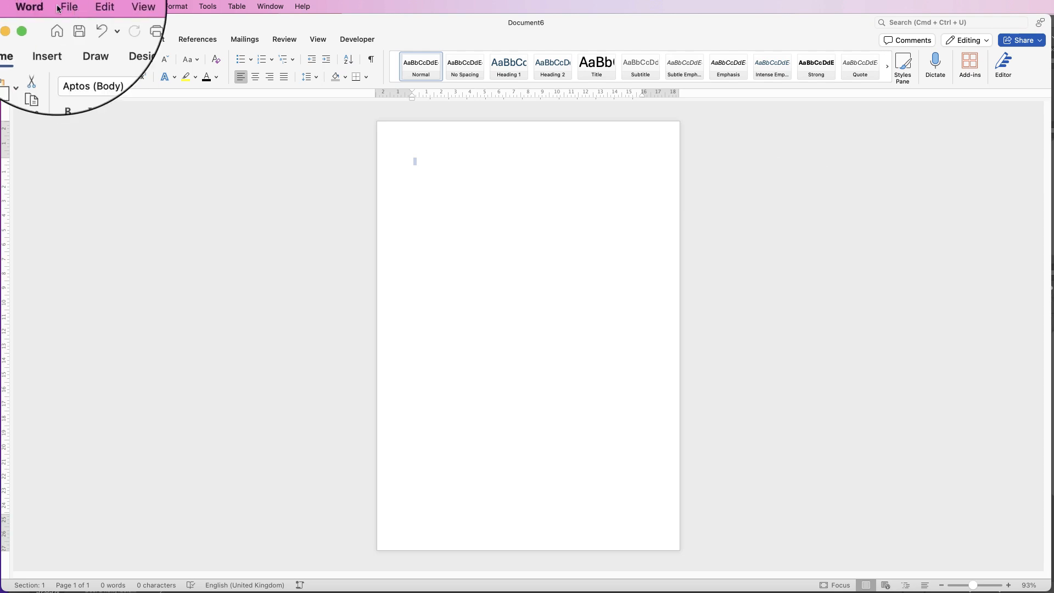
Open the Stock Images library from the Insert ribbon's Pictures menu.
left_click(48, 40)
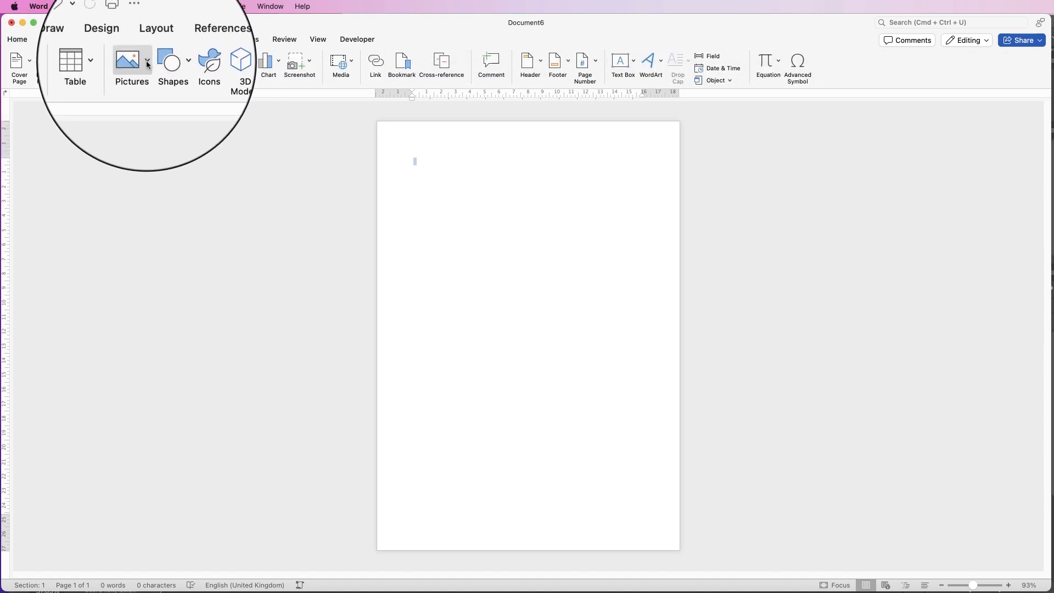
left_click(147, 64)
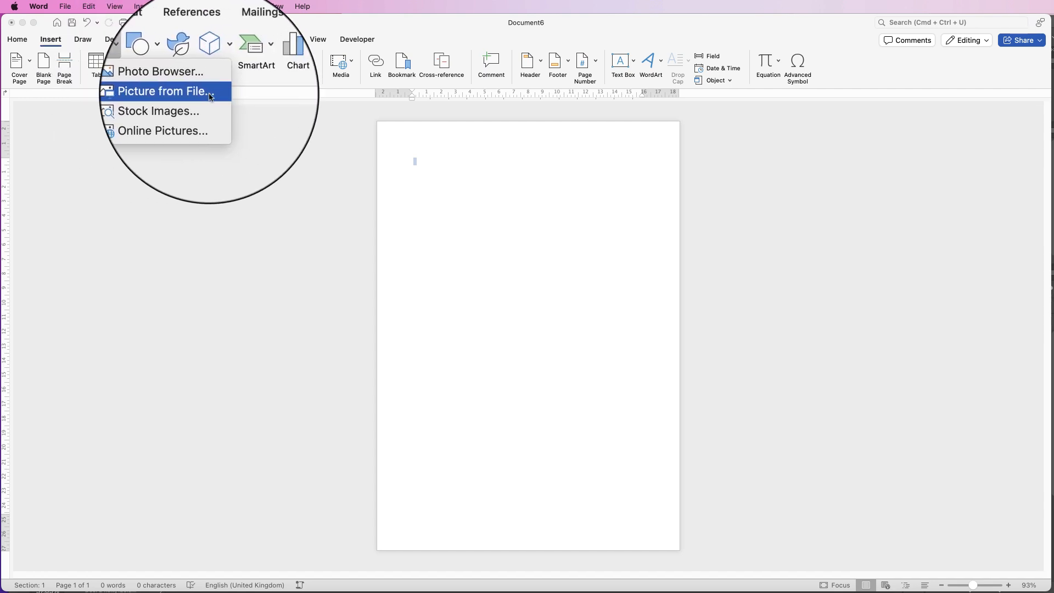
mouse_move(167, 104)
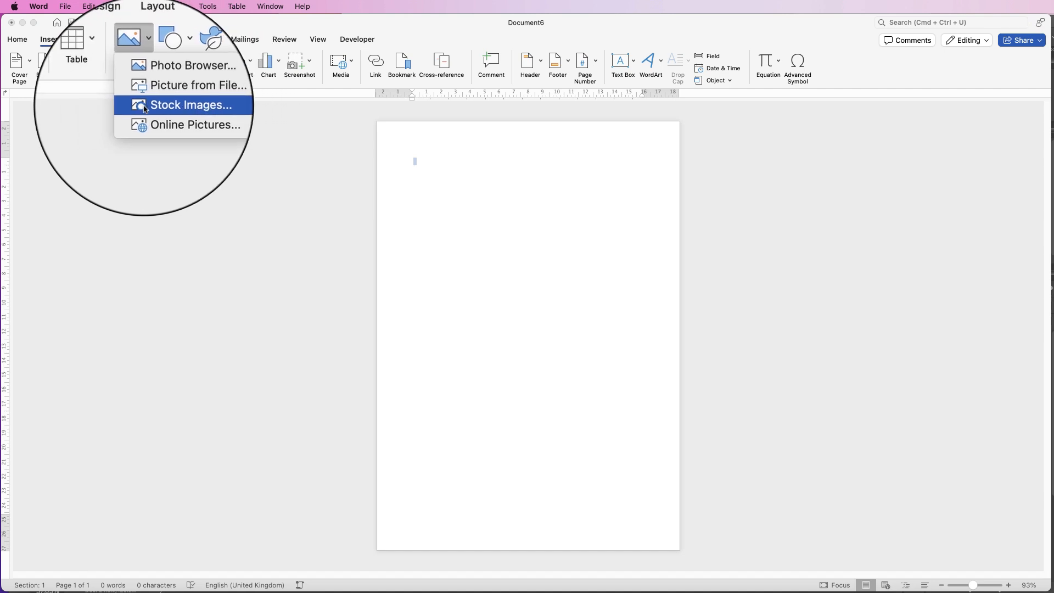
left_click(190, 105)
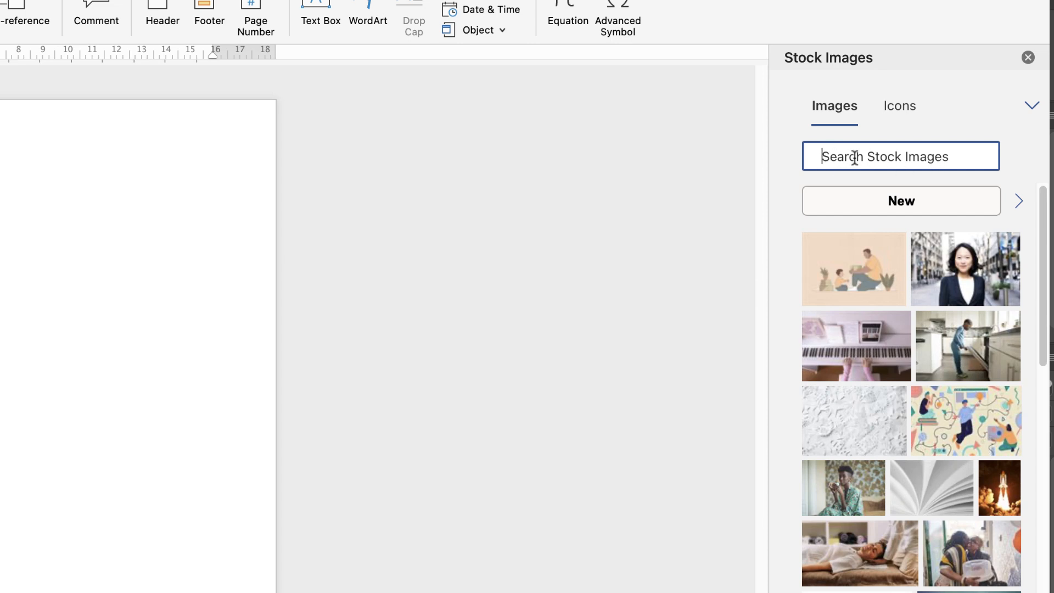
Search stock images for 'cakes' and pick the pink-flower cake and sprinkle birthday cake.
type("cake")
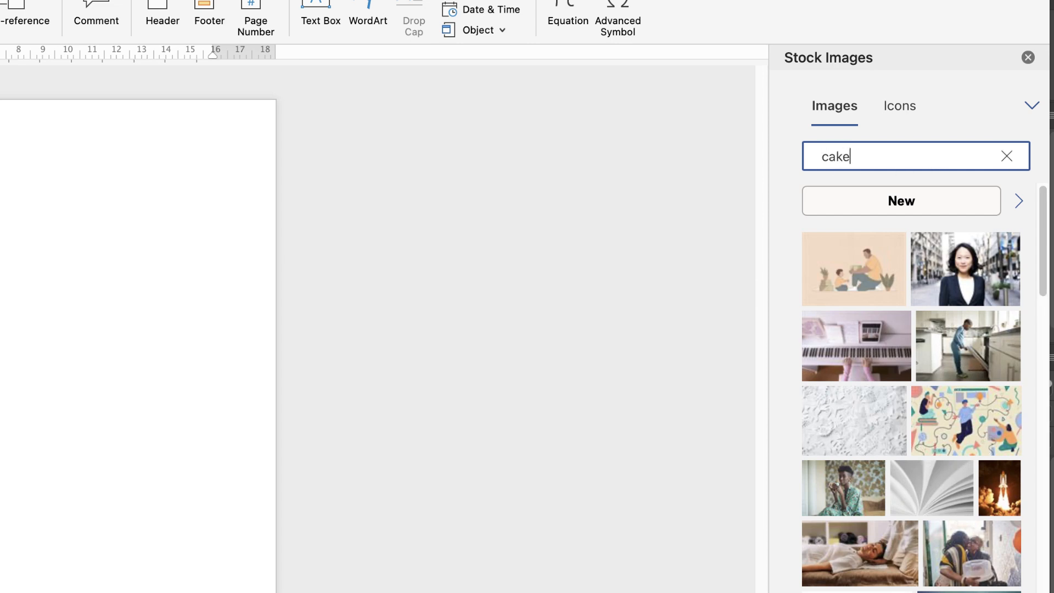
type("s")
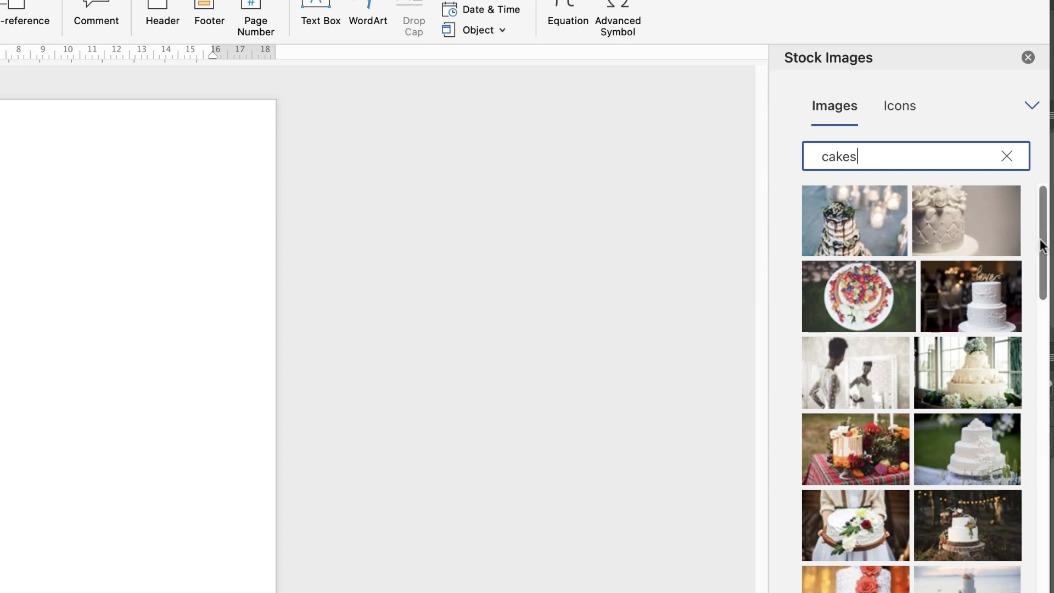
scroll("down", 3)
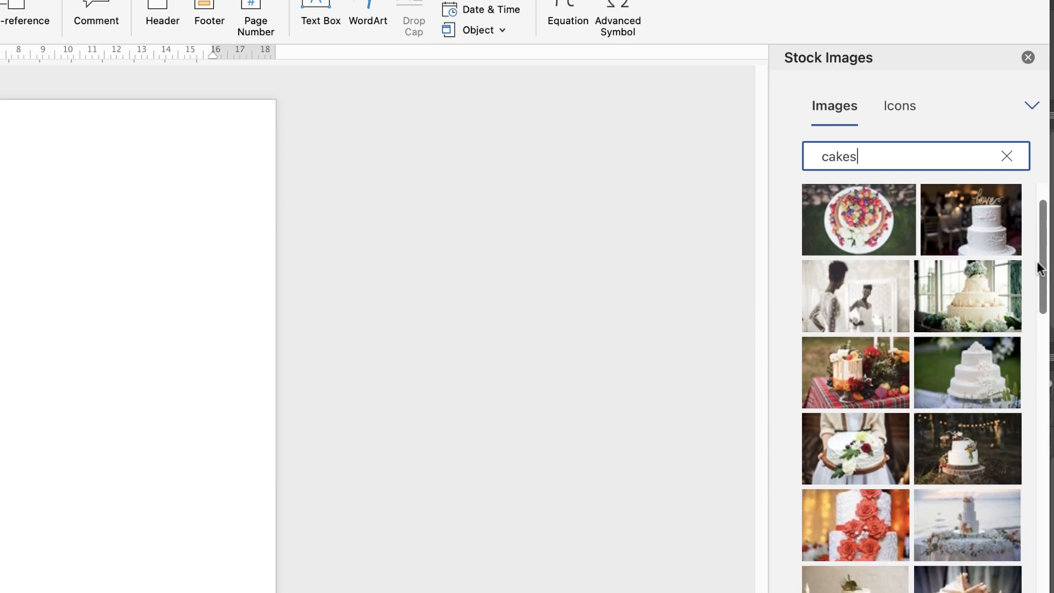
scroll("down", 3)
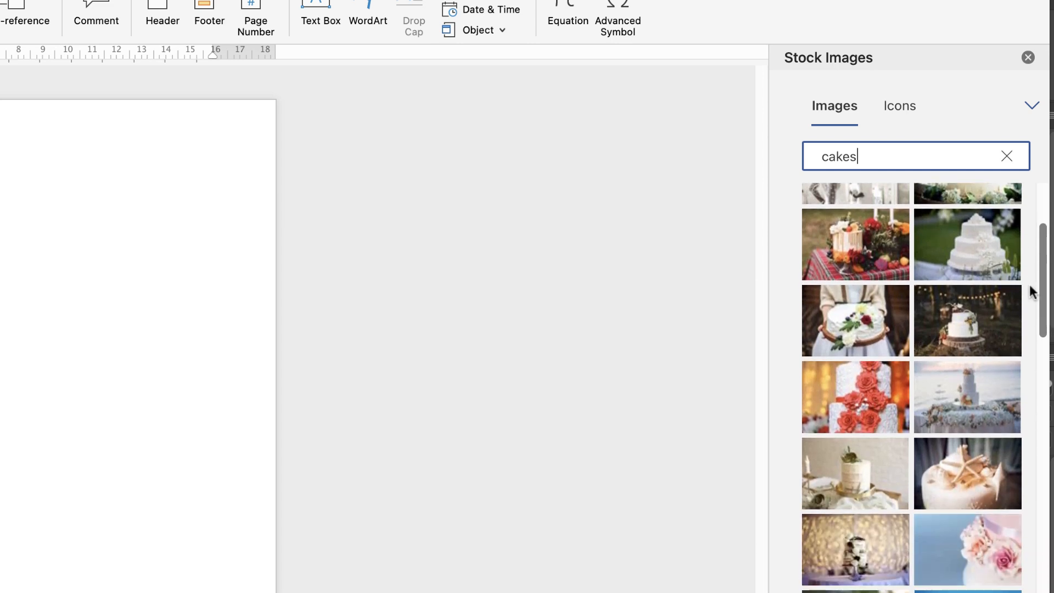
scroll("down", 3)
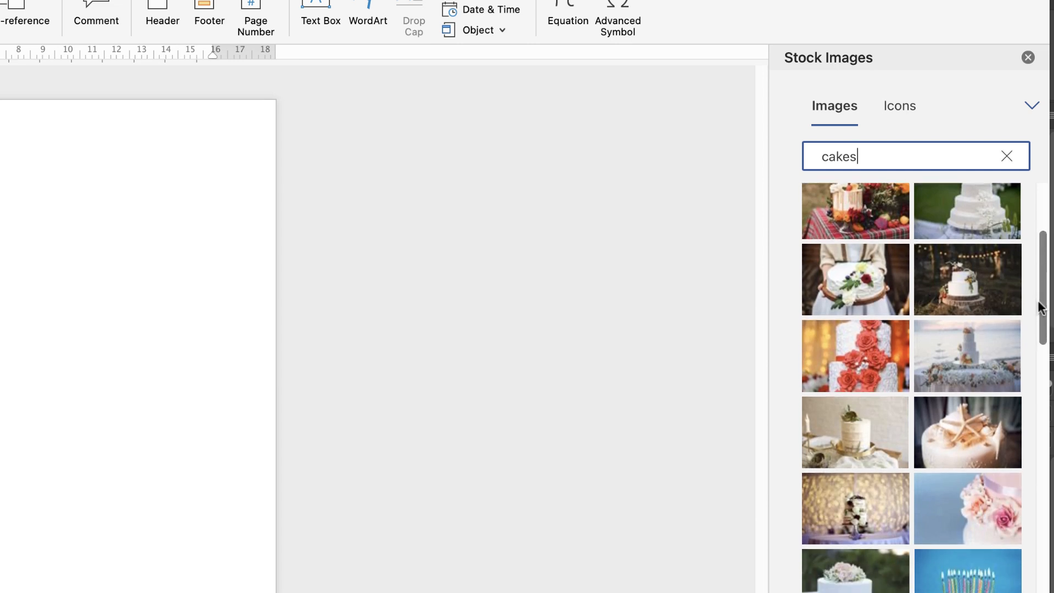
scroll("down", 3)
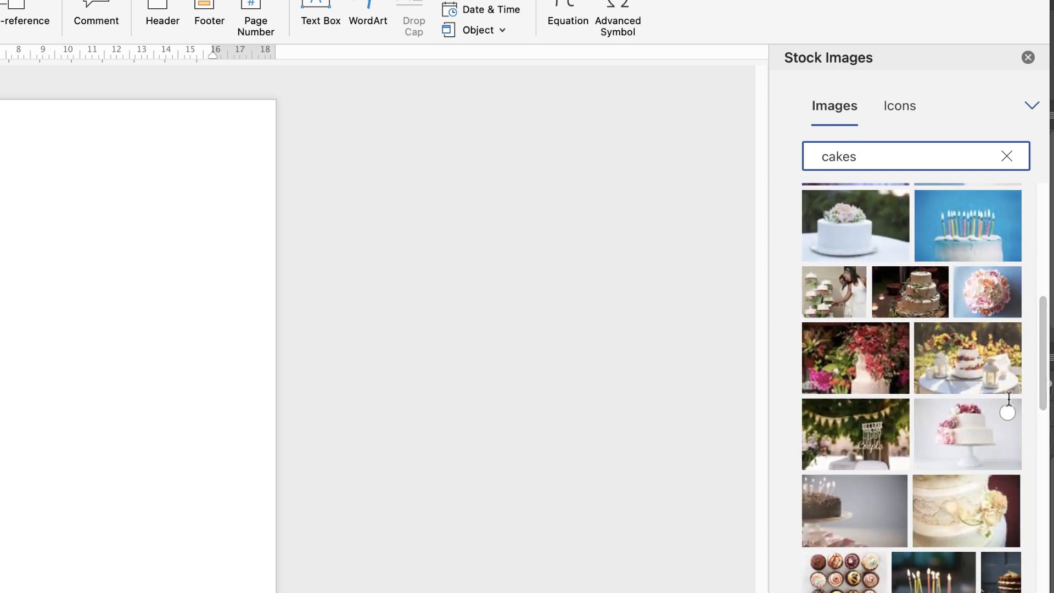
left_click(967, 434)
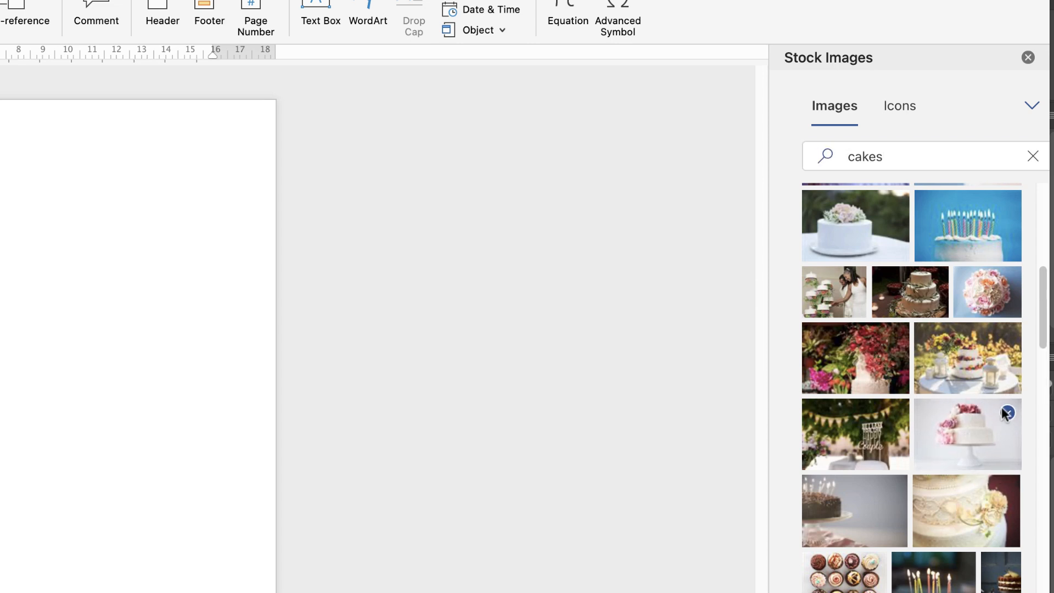
scroll("down", 3)
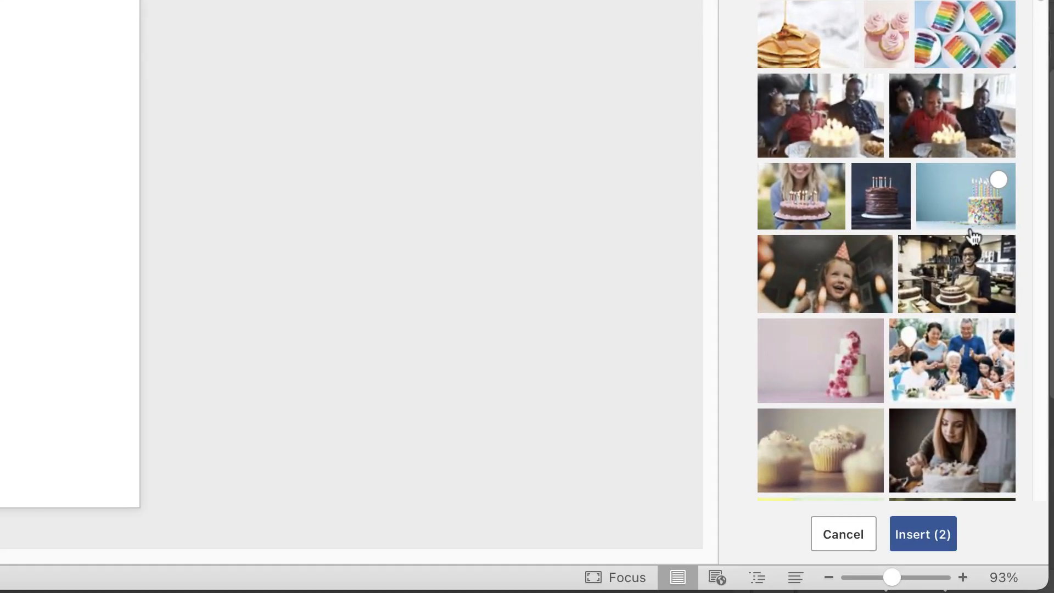
left_click(964, 195)
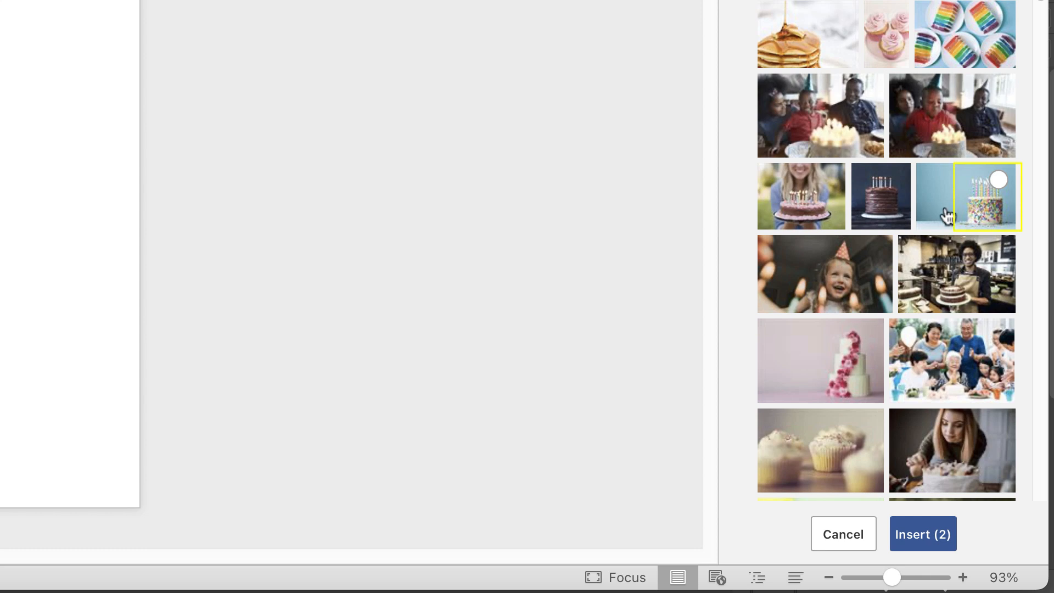
mouse_move(978, 220)
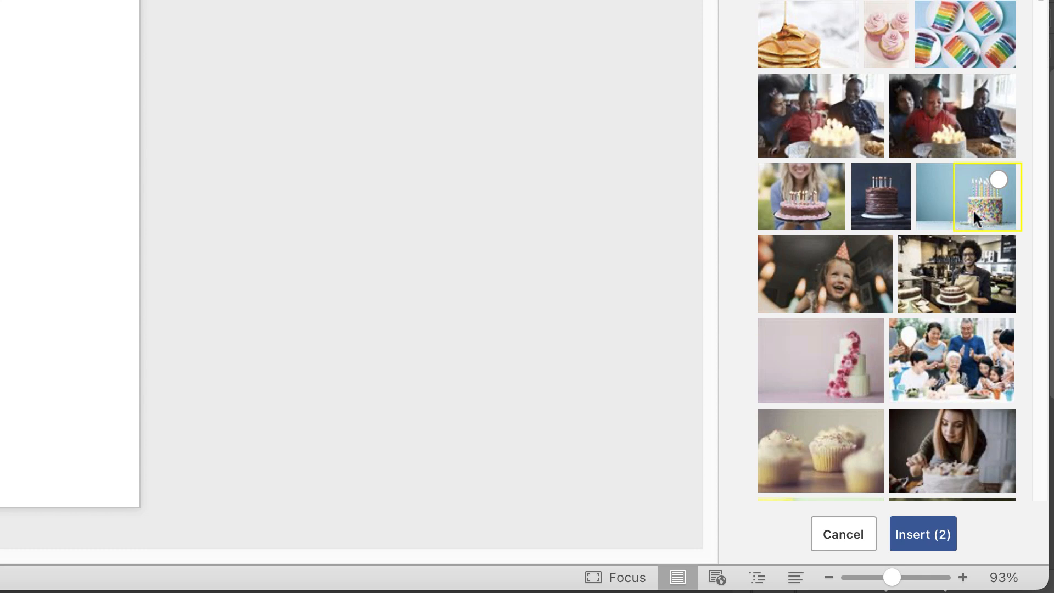
mouse_move(1022, 208)
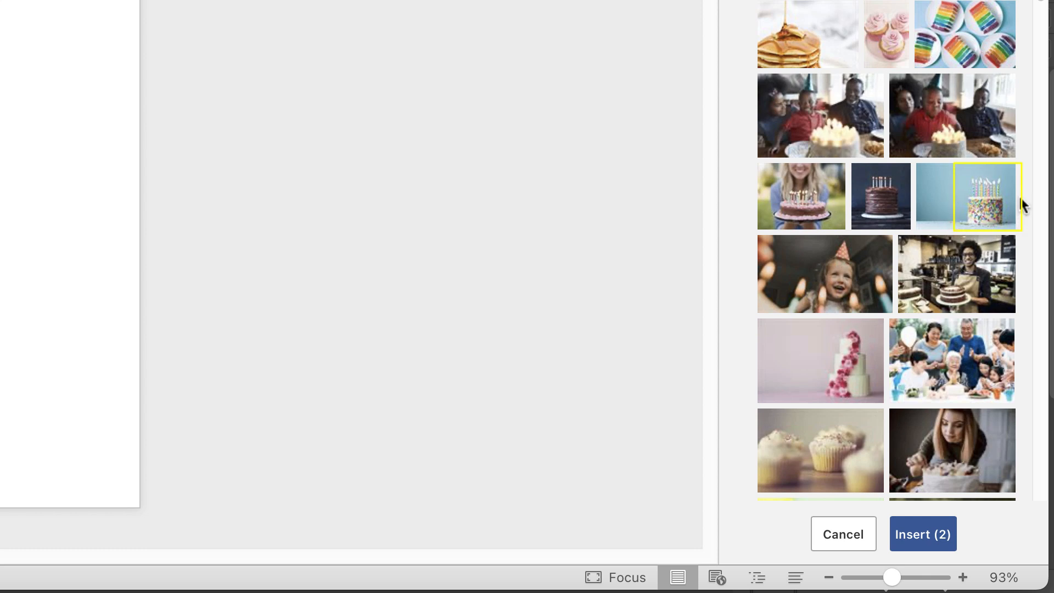
mouse_move(1019, 229)
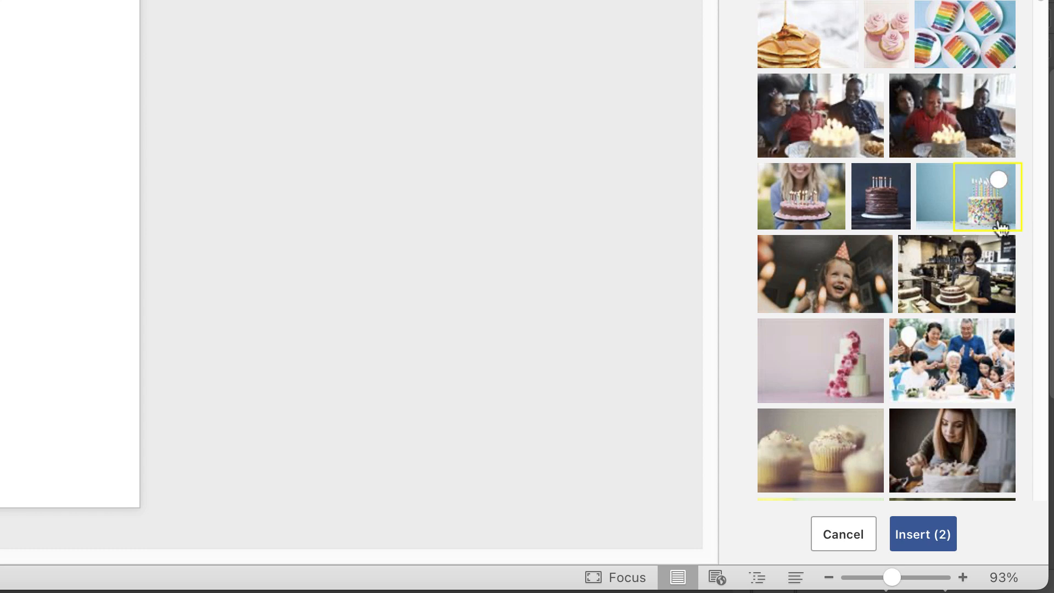
mouse_move(979, 228)
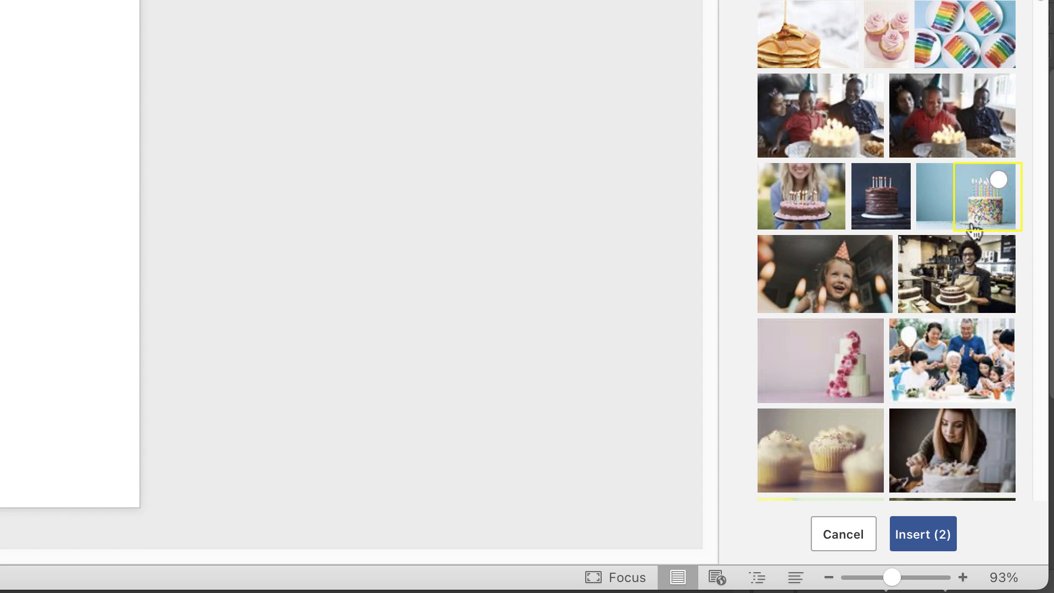
left_click(998, 179)
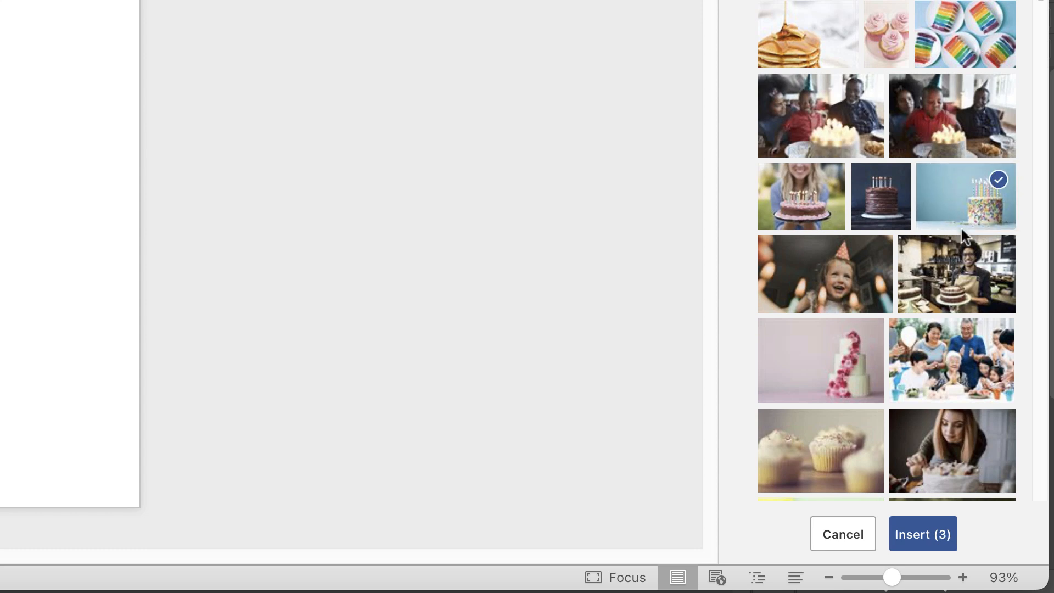
mouse_move(965, 236)
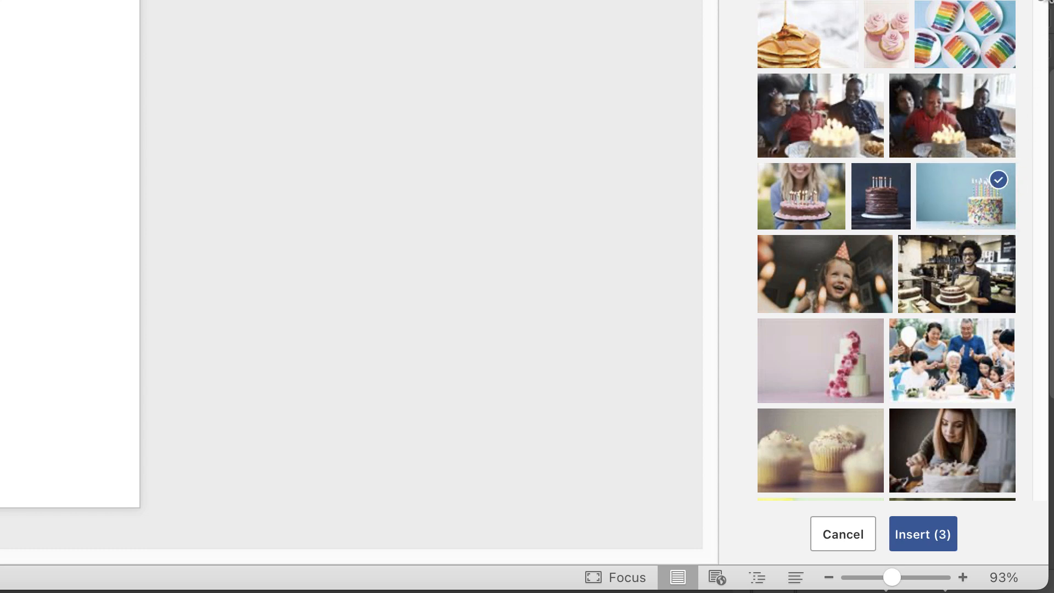
Pick the cupcakes-with-candles and colourful cake pops photos to complete six selections.
scroll("down", 3)
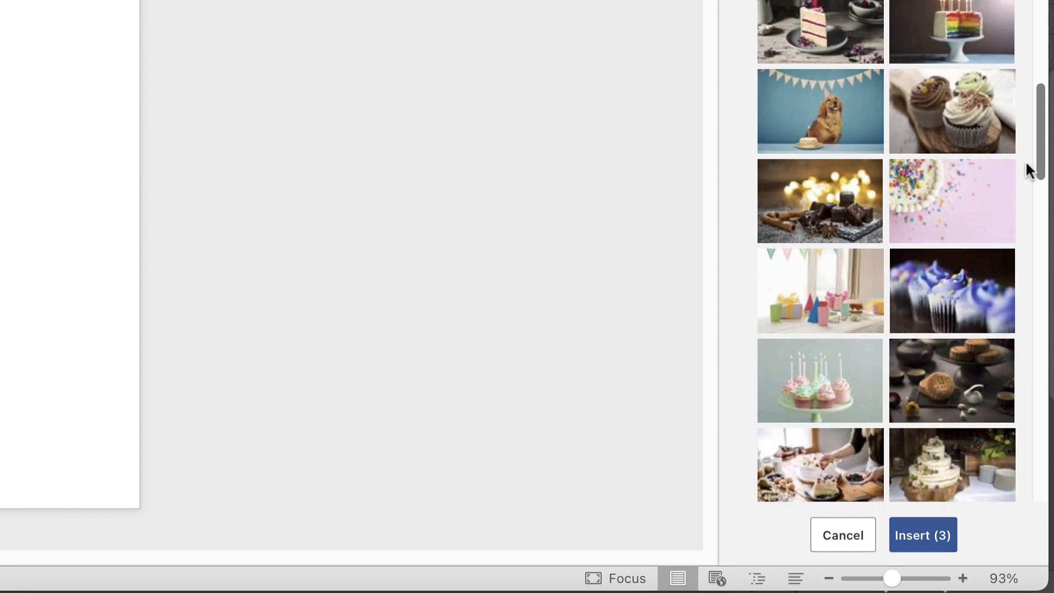
scroll("down", 3)
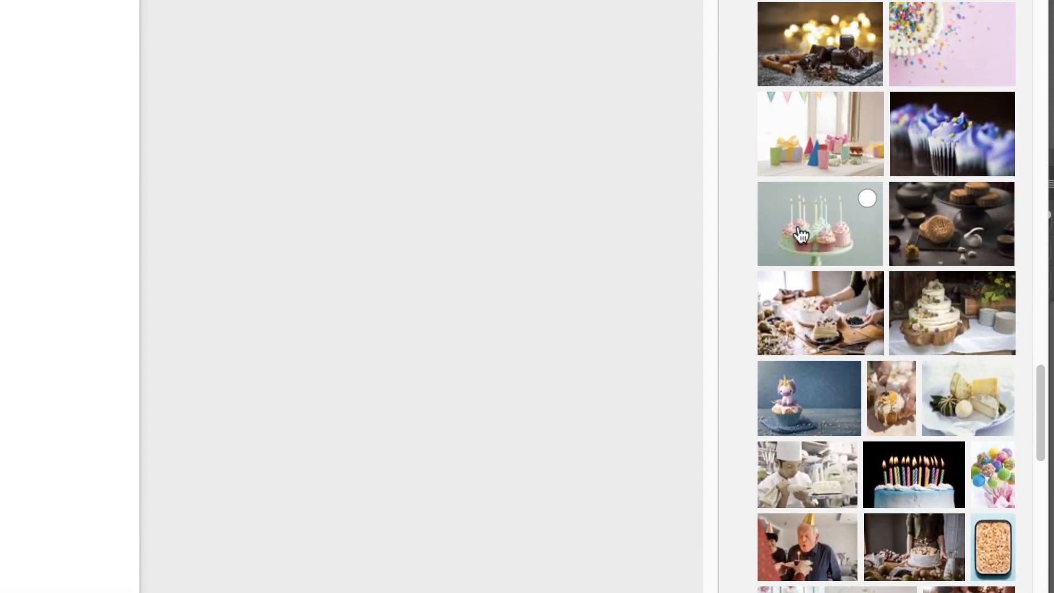
left_click(867, 198)
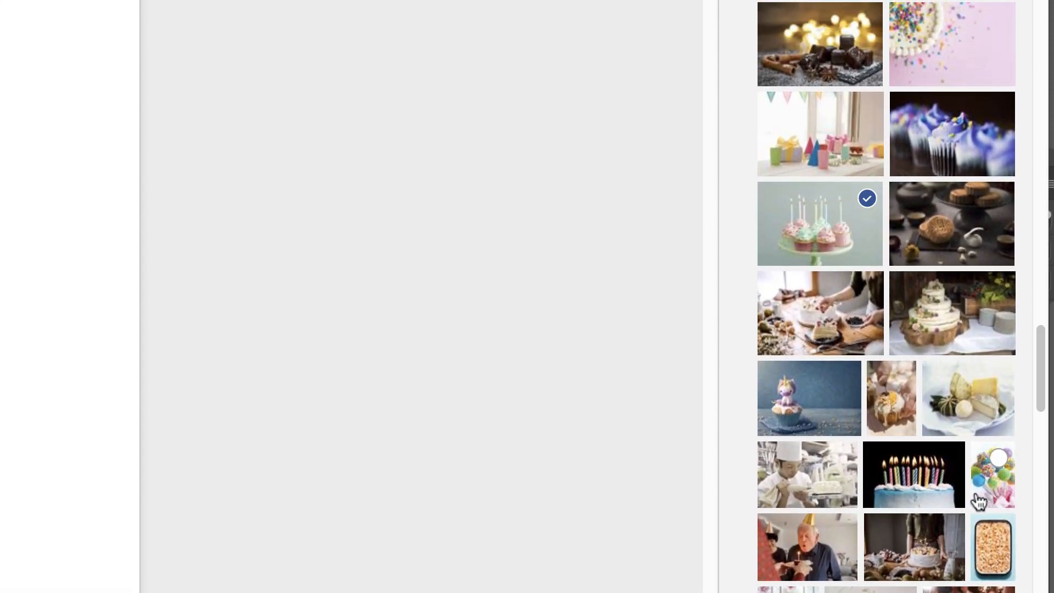
mouse_move(1011, 494)
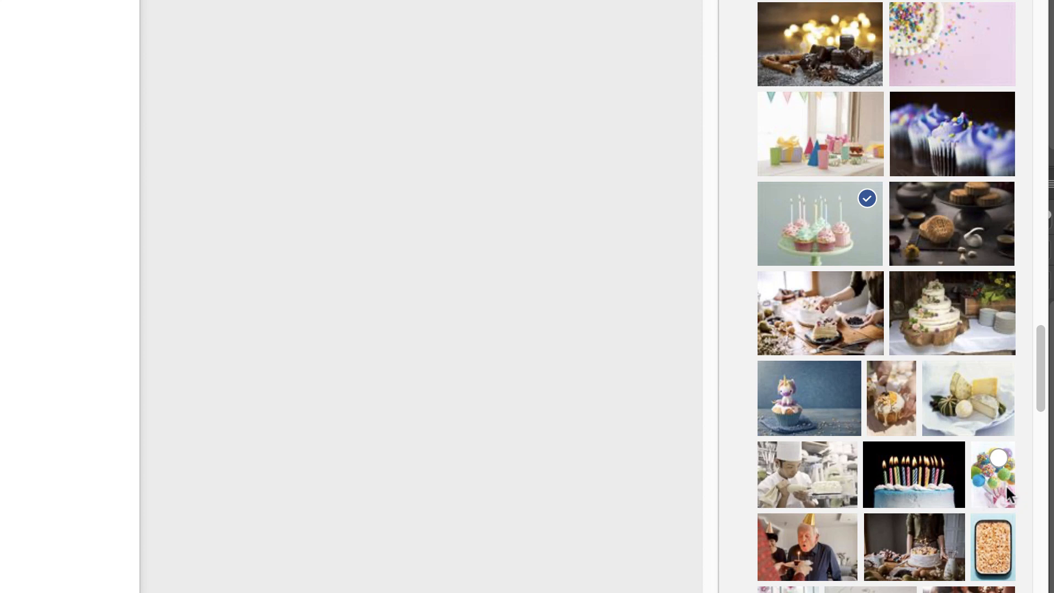
left_click(998, 457)
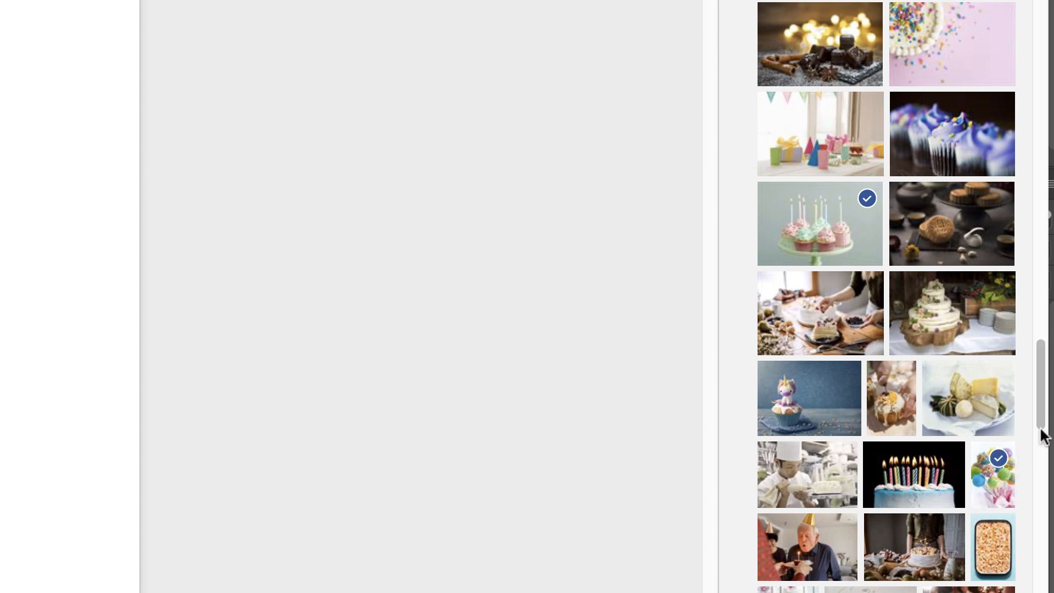
scroll("down", 3)
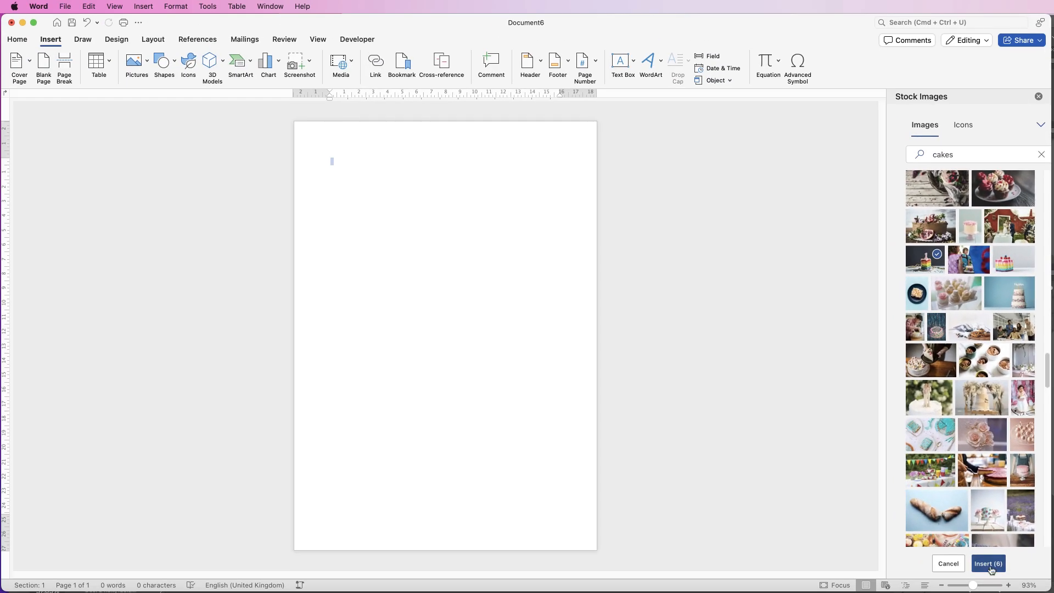
Insert the six chosen photos and set the rainbow cake slice to In Front of Text.
left_click(987, 563)
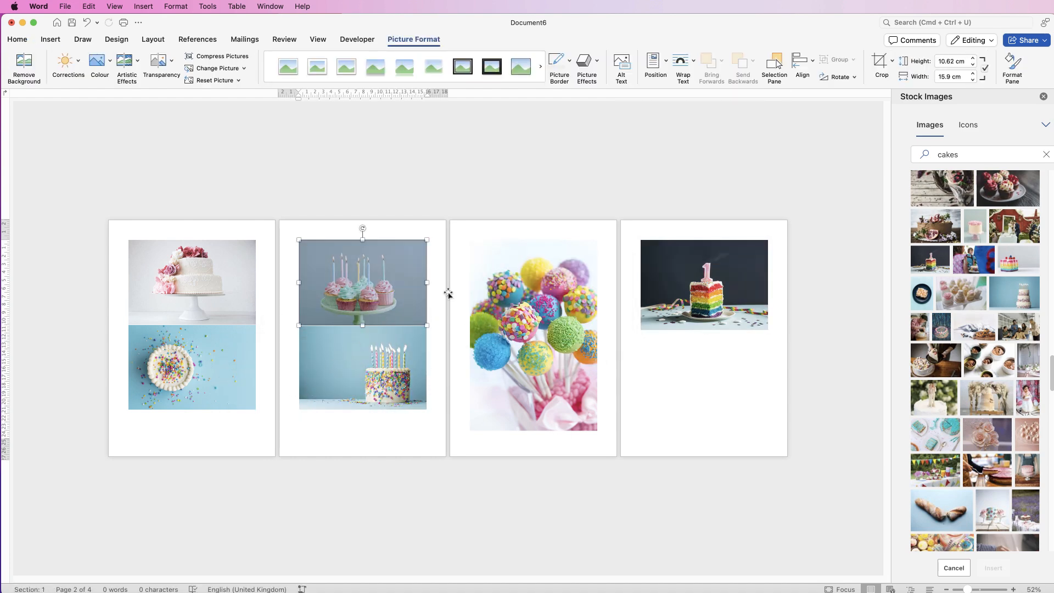
mouse_move(685, 278)
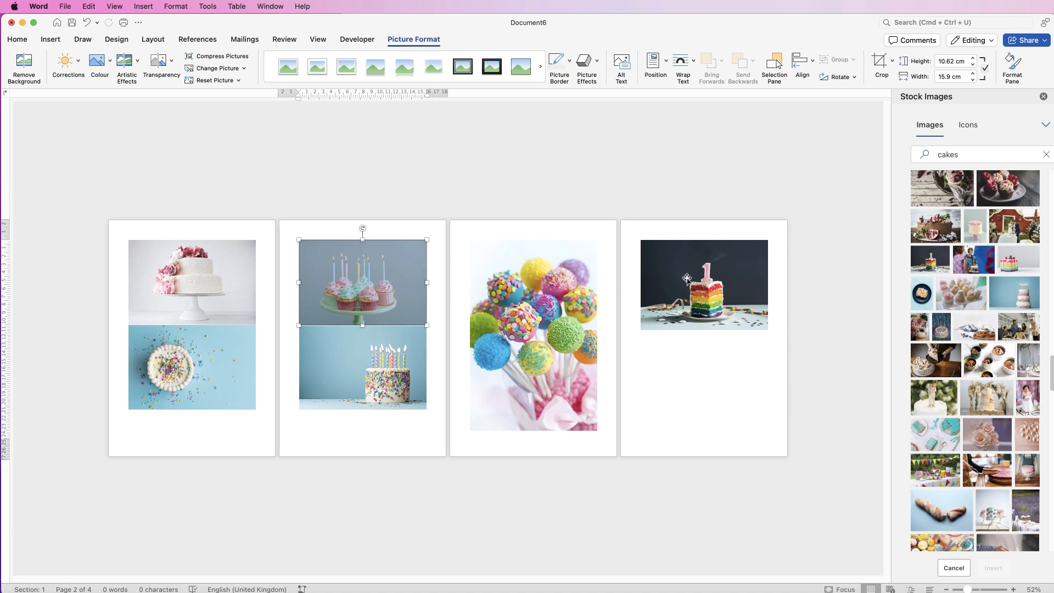
left_click(704, 283)
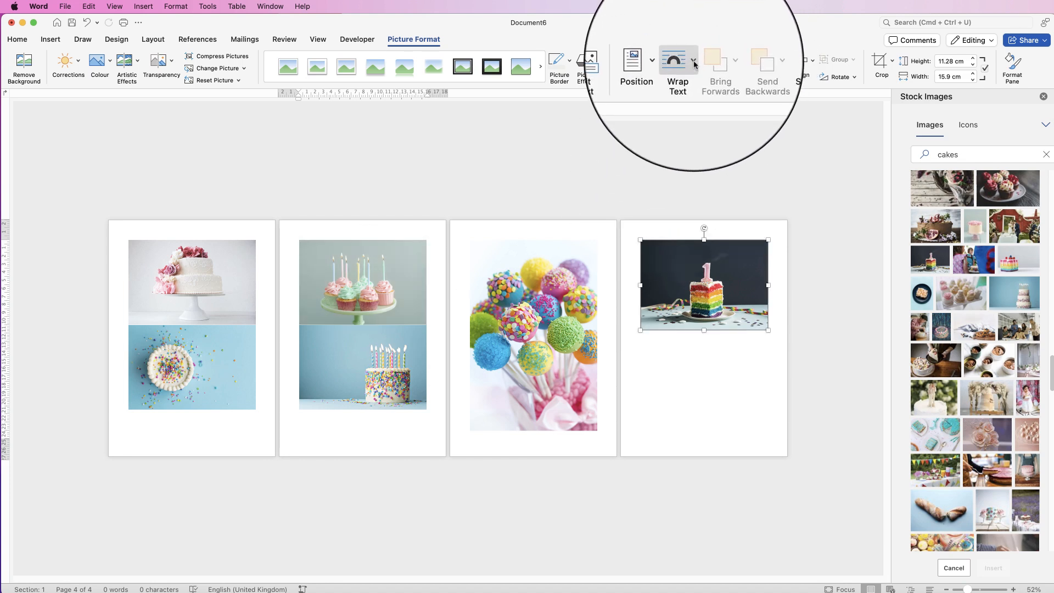
left_click(677, 67)
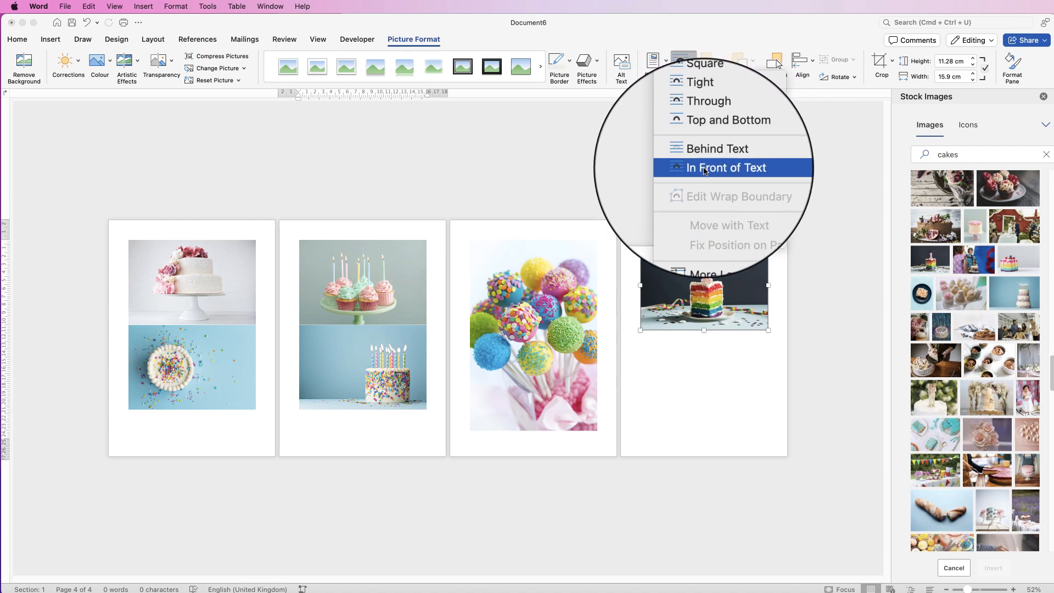
left_click(725, 166)
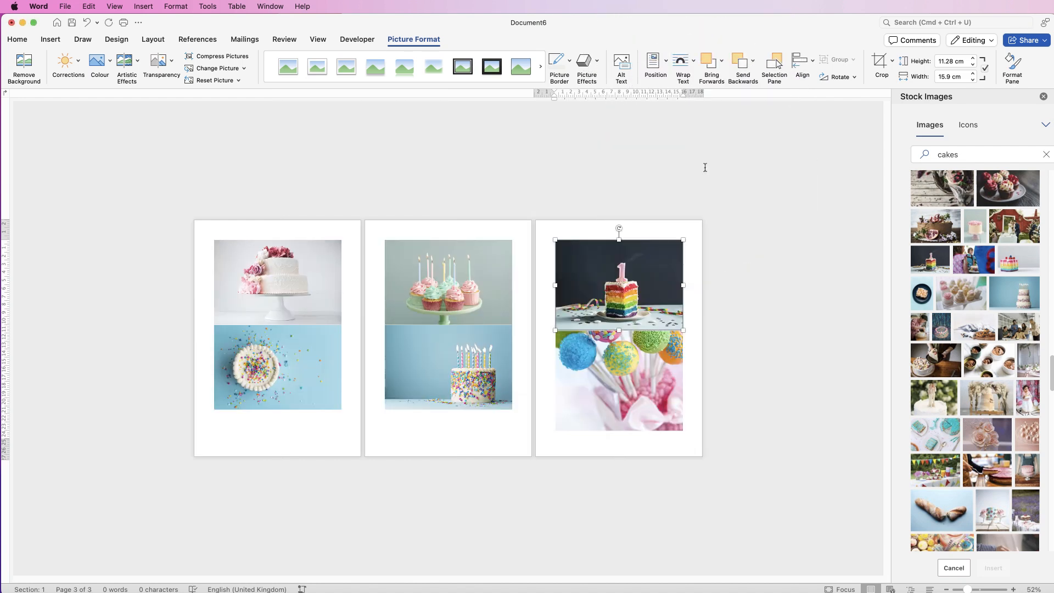
mouse_move(613, 378)
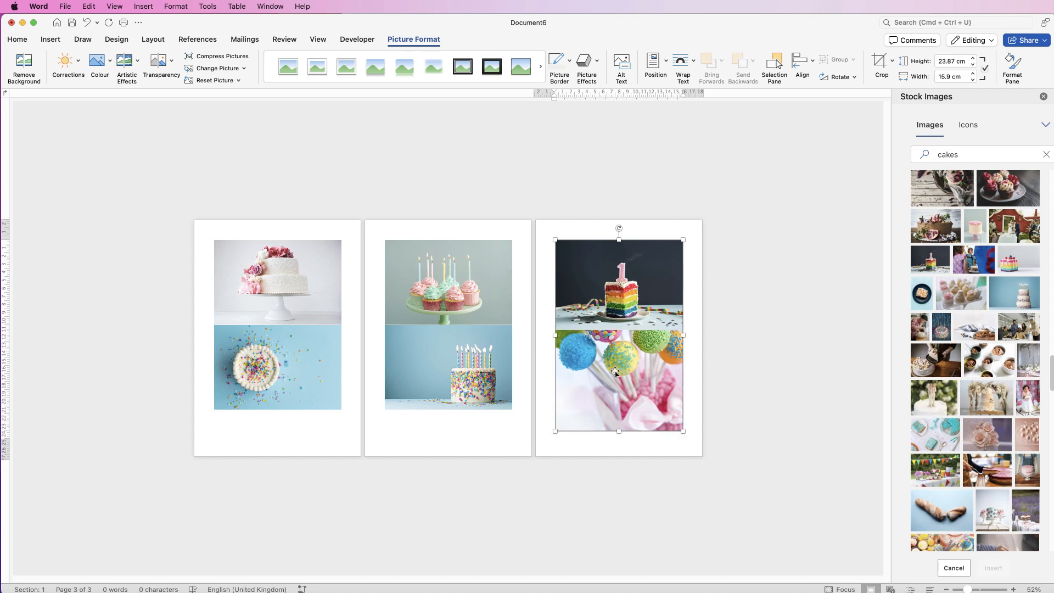
mouse_move(681, 64)
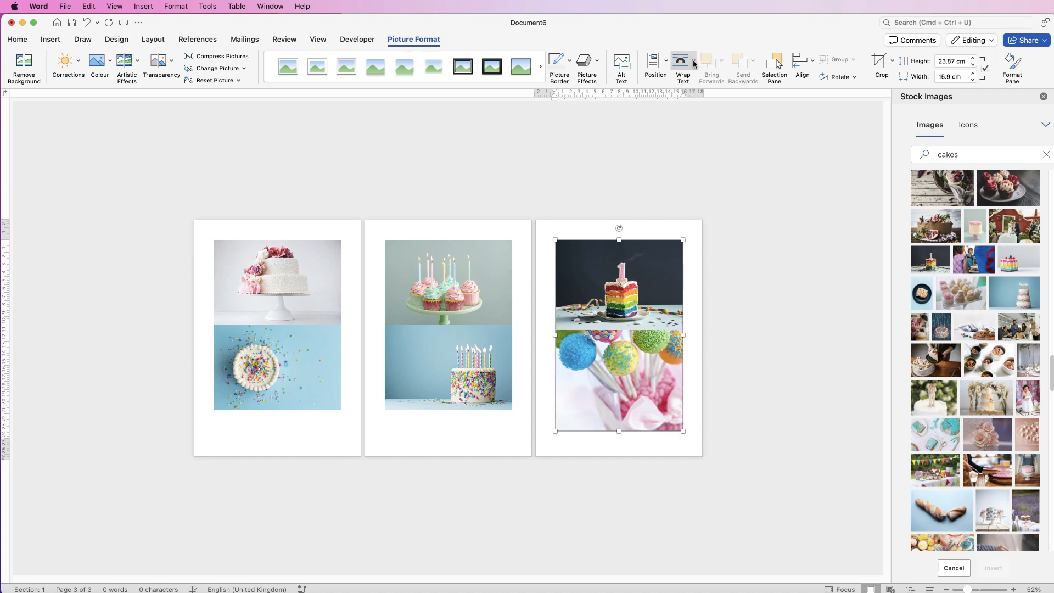
Set the rainbow cake and tiered cake photos to In Front of Text wrapping.
left_click(681, 62)
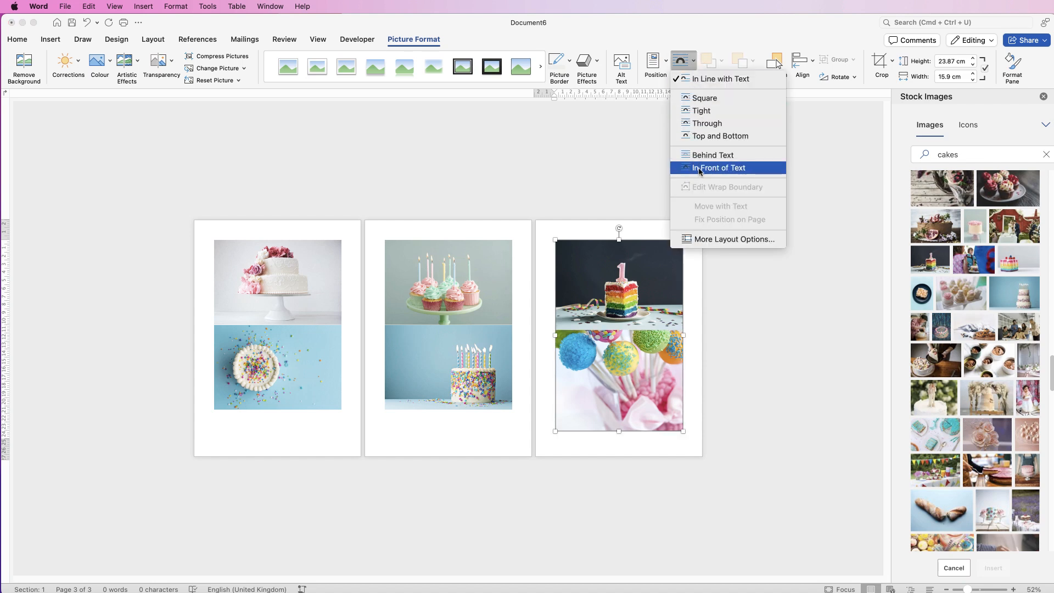
left_click(718, 167)
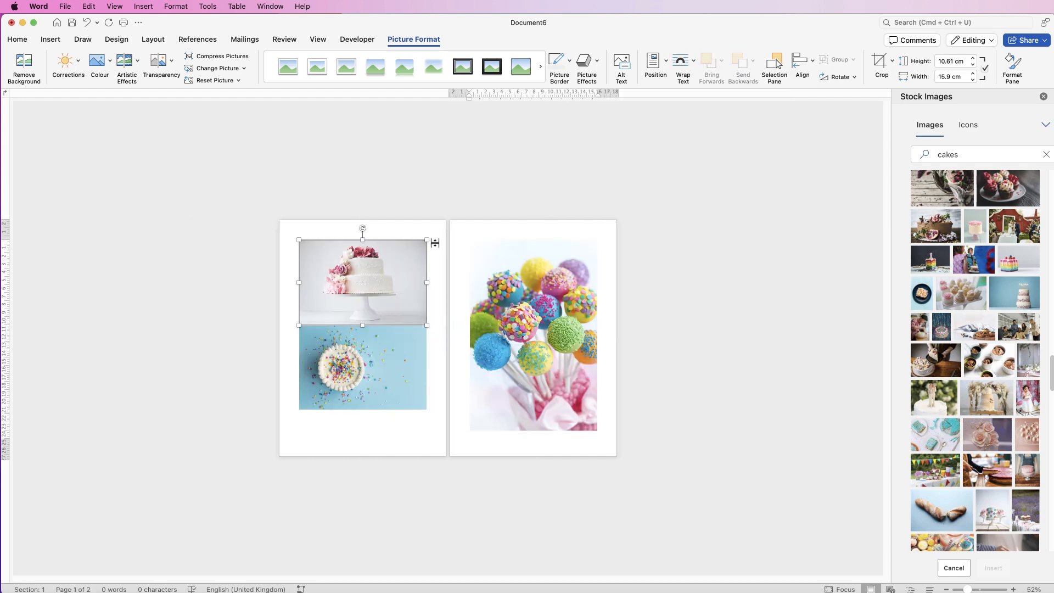
left_click(682, 64)
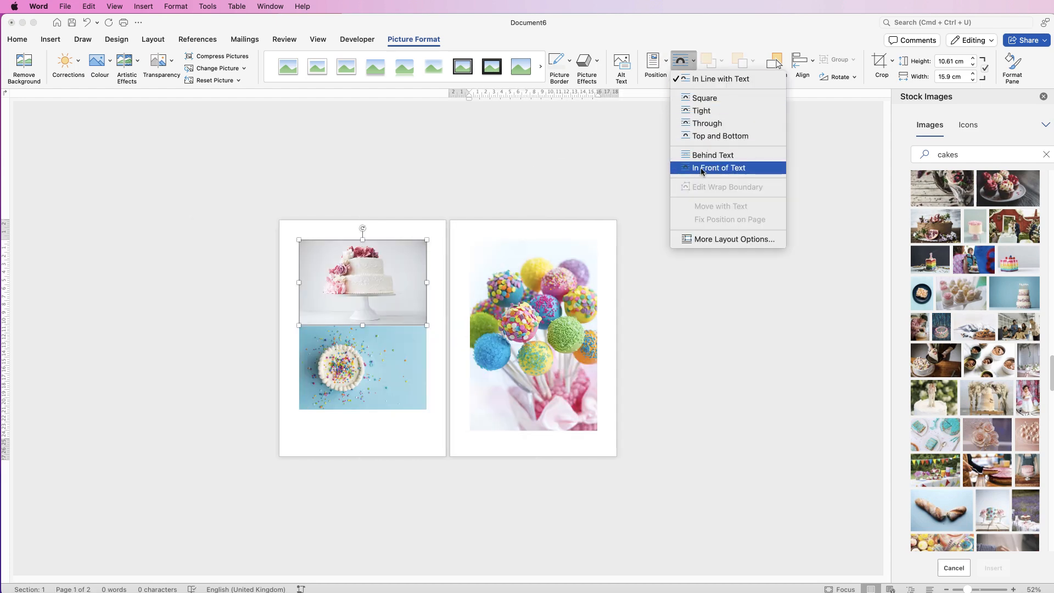
left_click(718, 167)
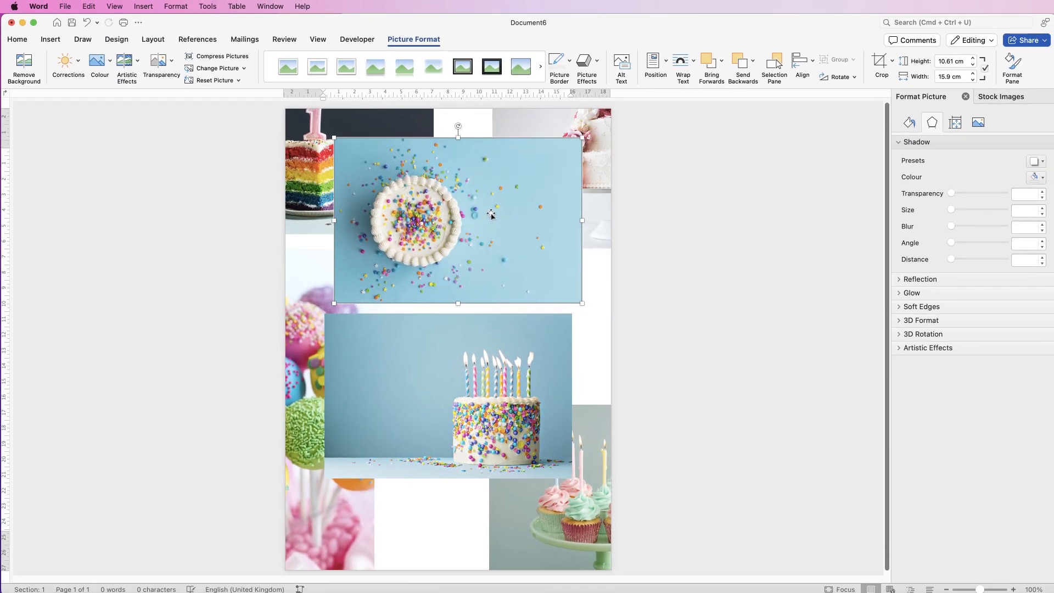
mouse_move(454, 208)
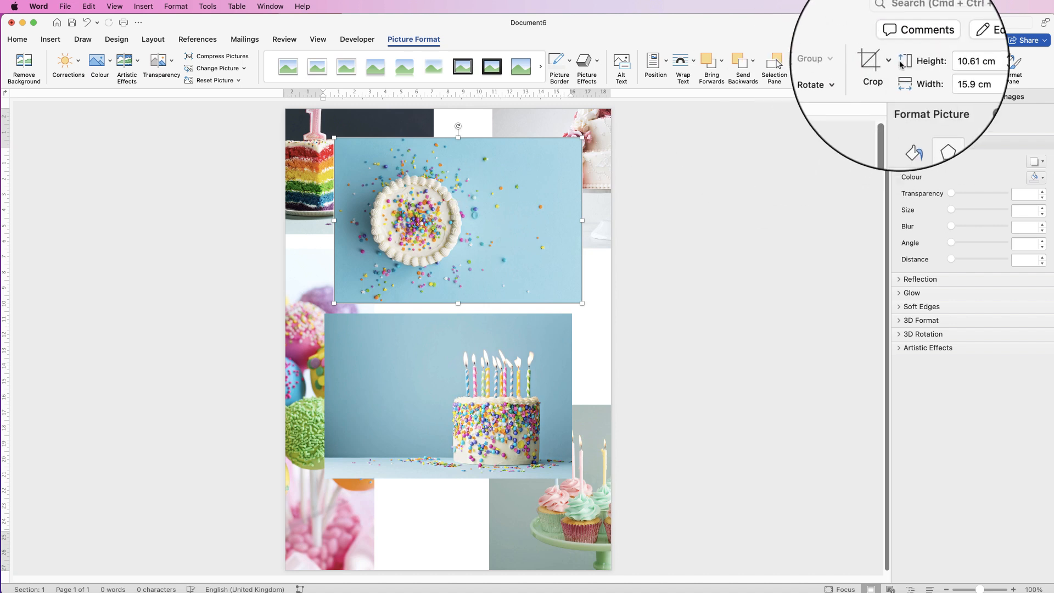
Crop the overhead sprinkle cake photo to a 1:1 square.
left_click(886, 60)
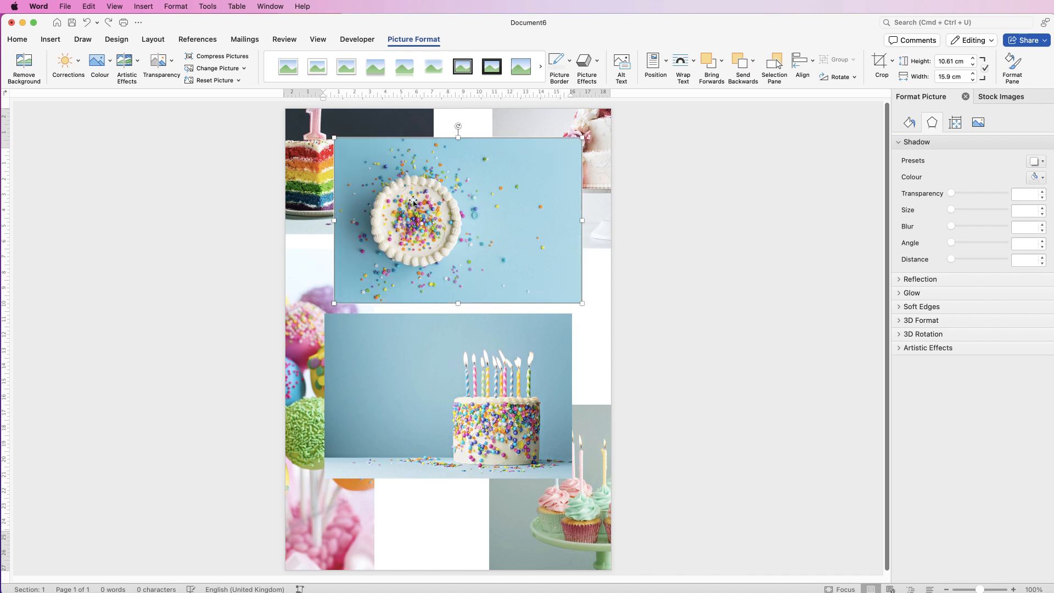
left_click(887, 61)
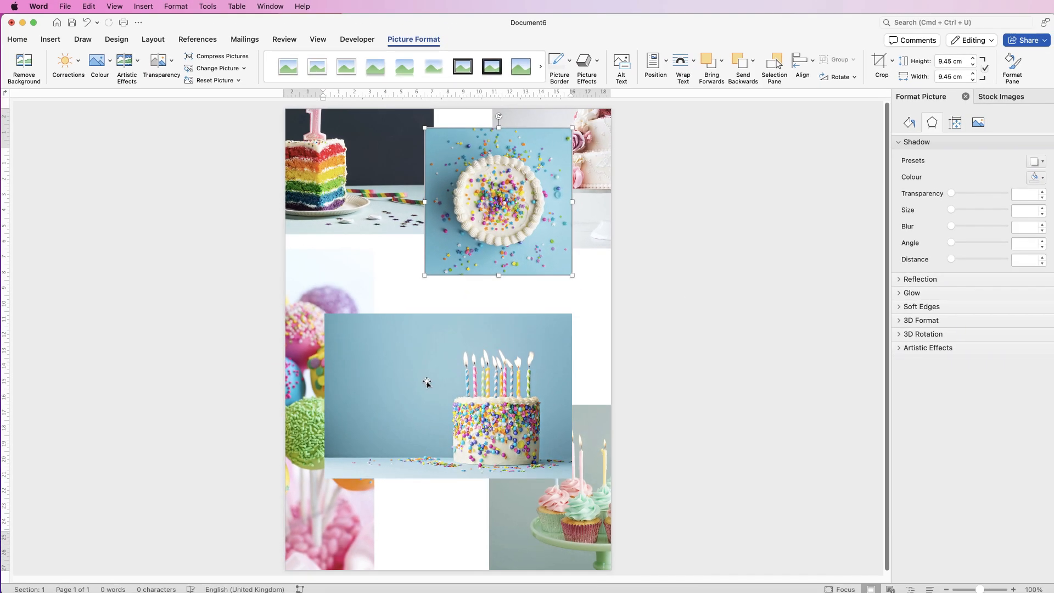
Crop the candle-topped birthday cake photo to a 1:1 square aspect ratio.
left_click(893, 61)
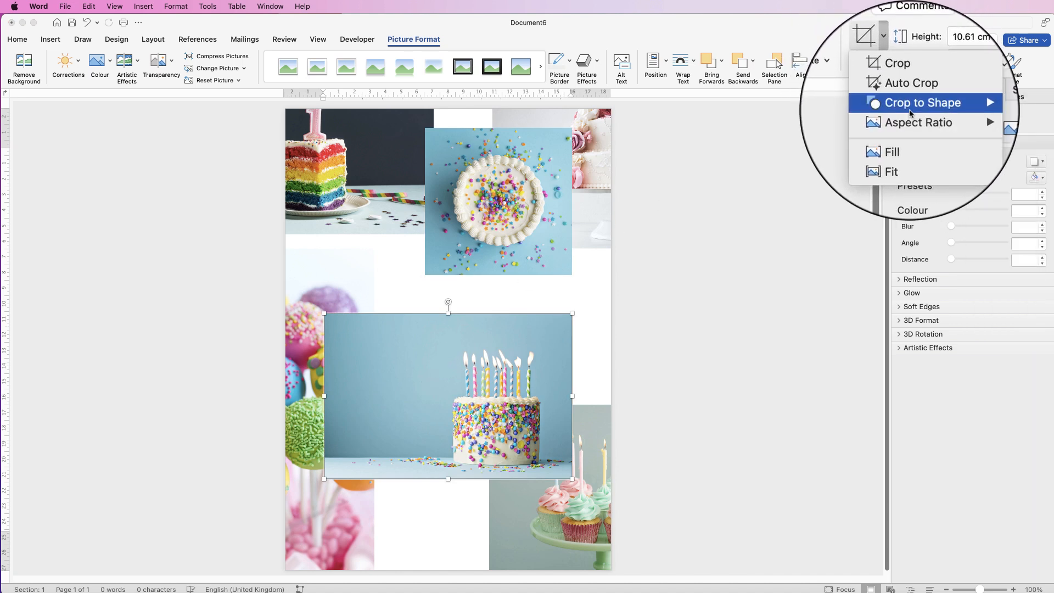
left_click(918, 121)
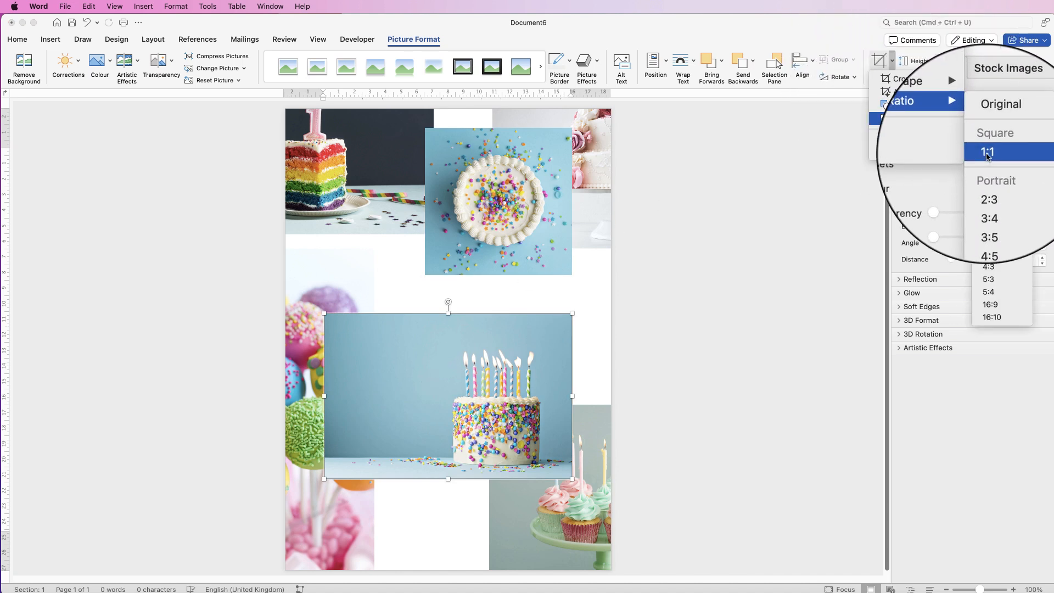
left_click(988, 152)
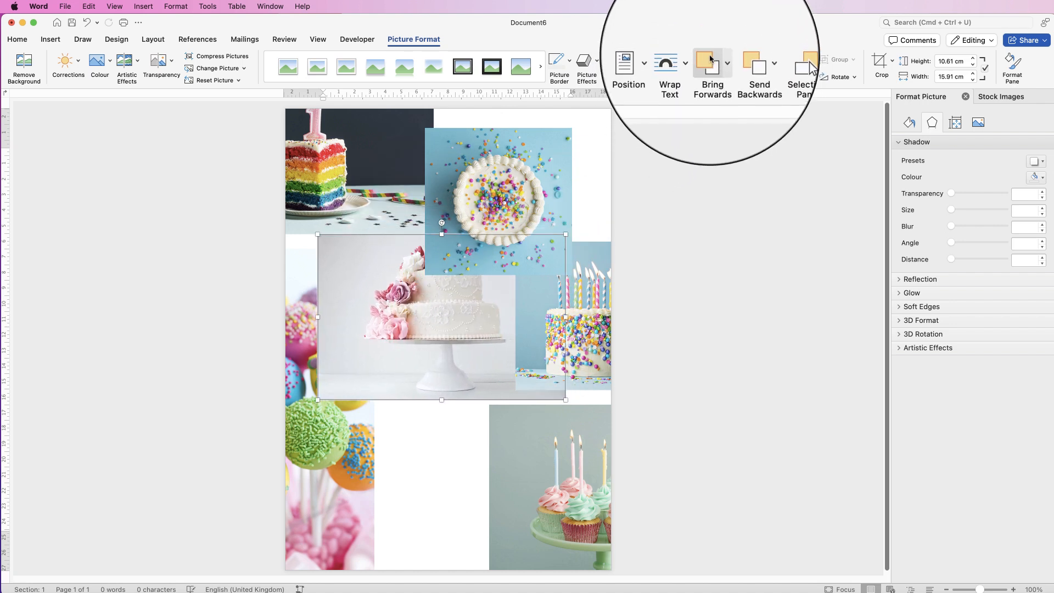
Bring the tiered white cake photo to front and crop it to a 1:1 square.
left_click(727, 65)
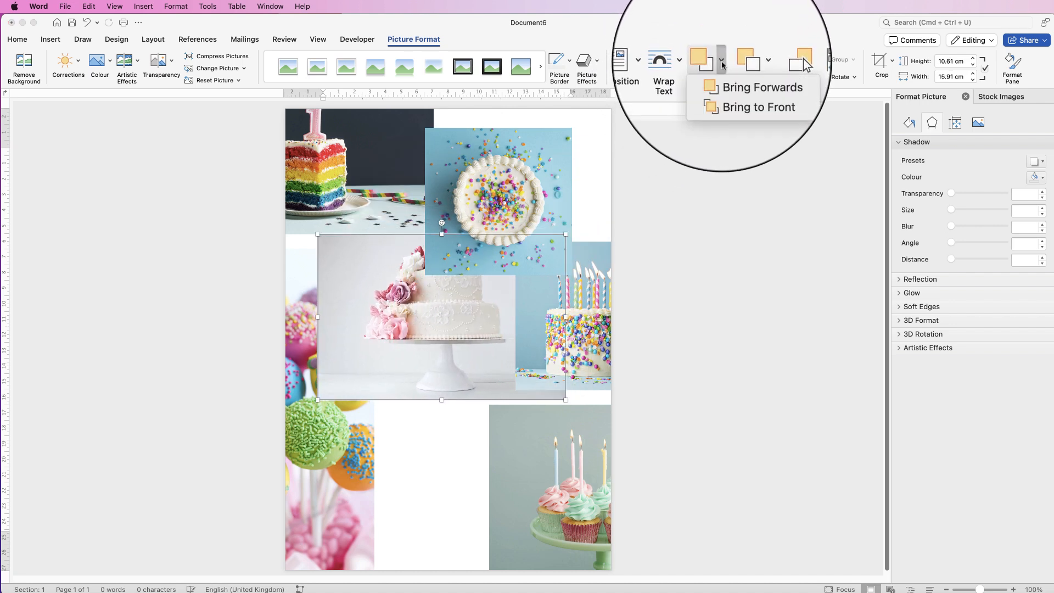
left_click(759, 88)
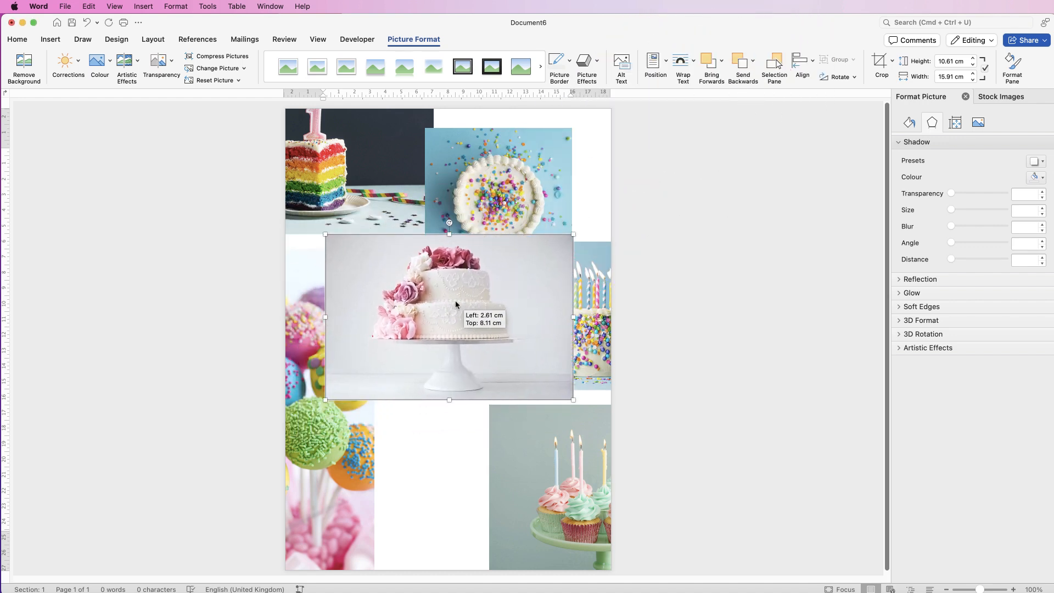
left_click(891, 61)
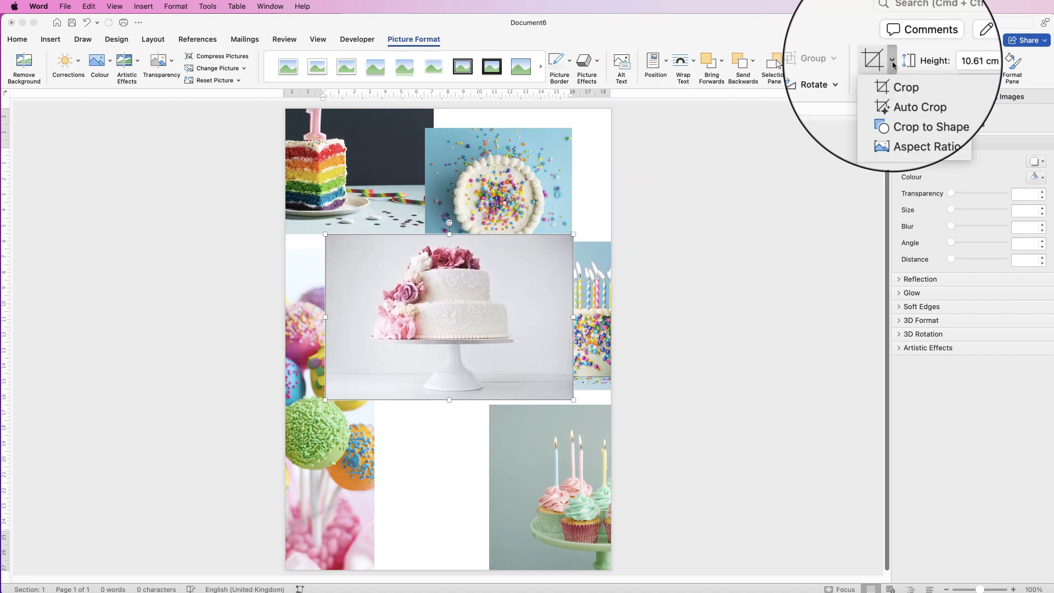
left_click(921, 119)
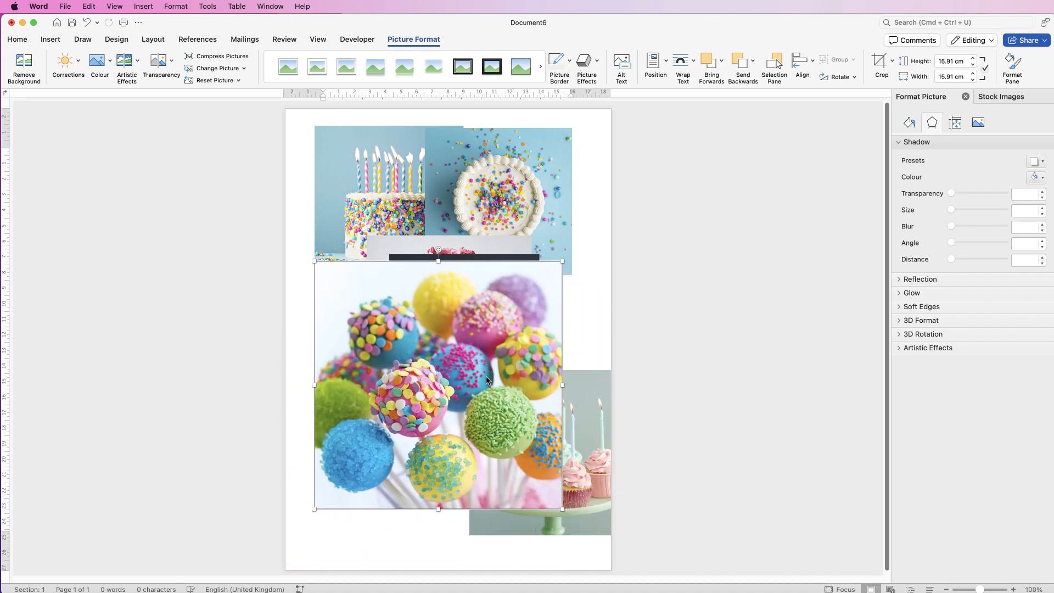
Crop the cake pops and cupcakes photos to oval (circle) shapes.
left_click(886, 61)
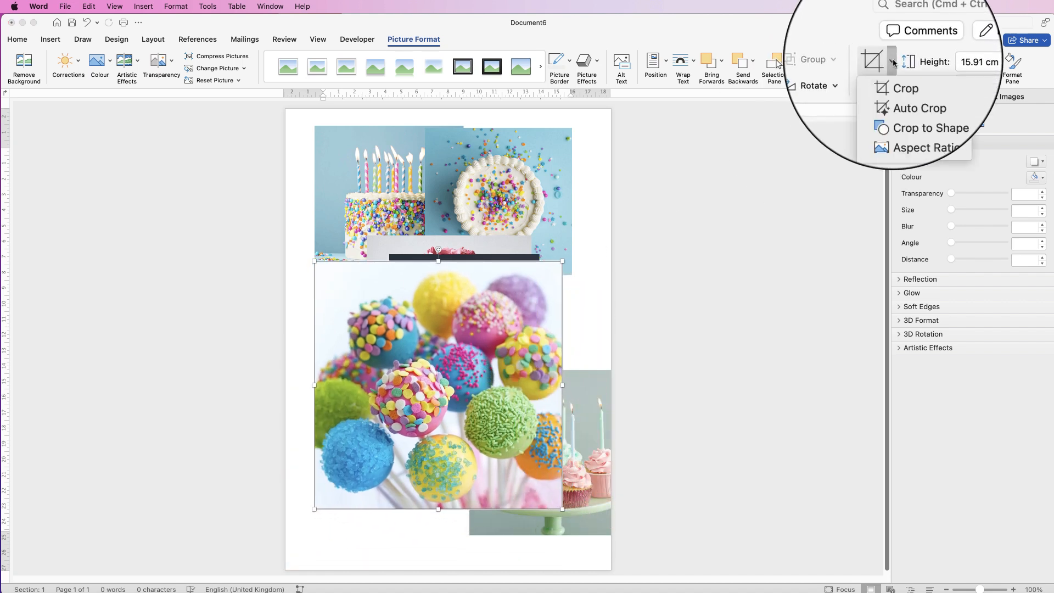
left_click(930, 127)
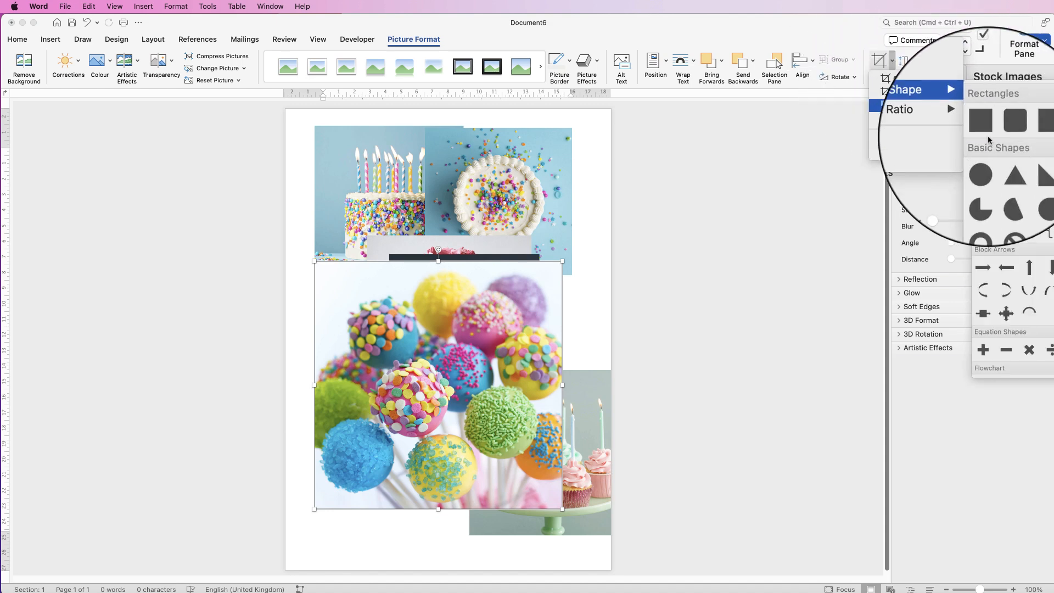
left_click(979, 174)
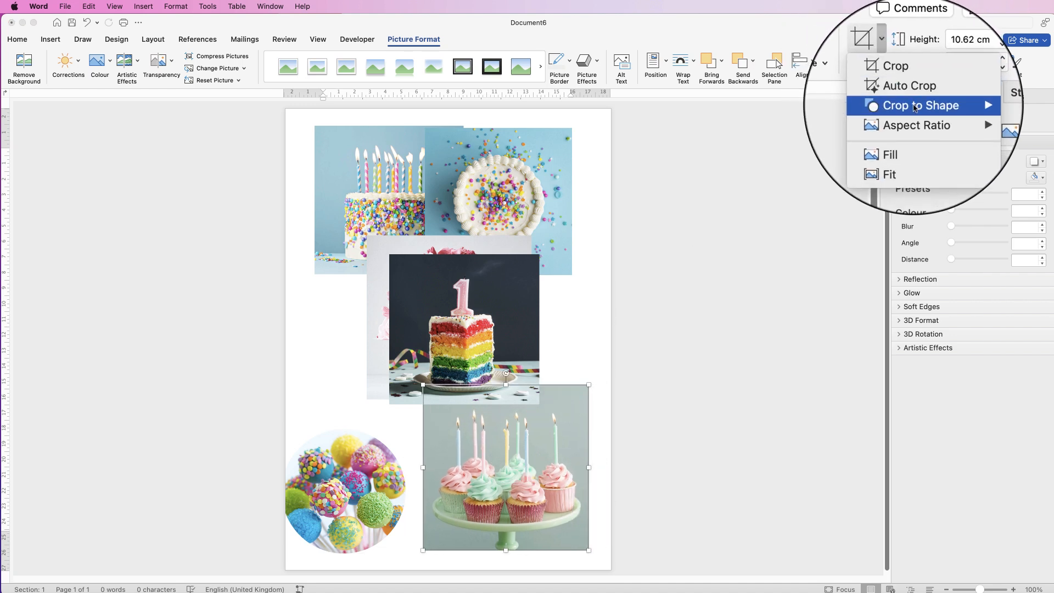
left_click(915, 105)
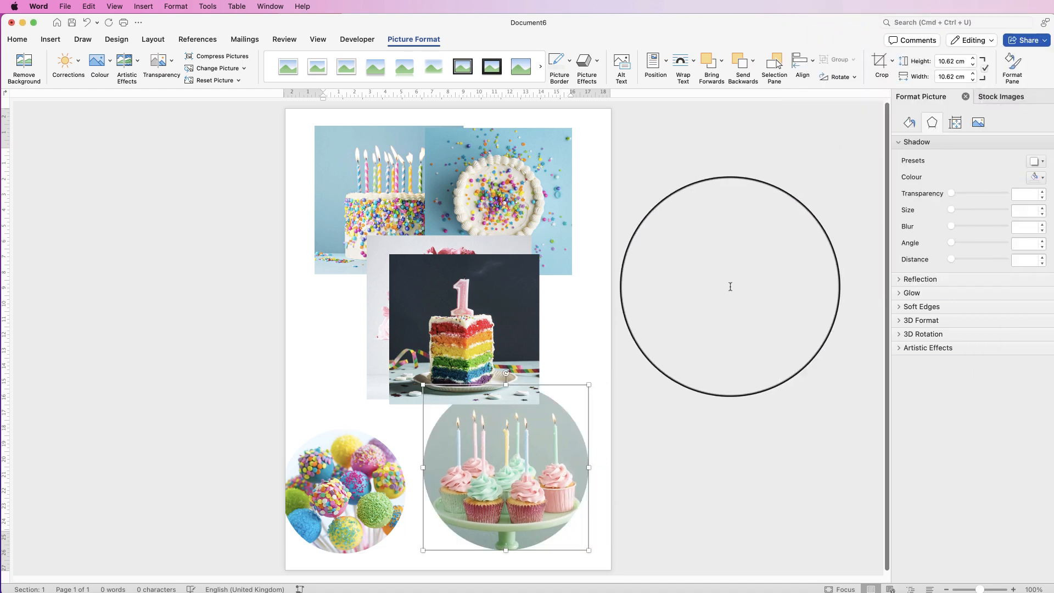
left_click(462, 330)
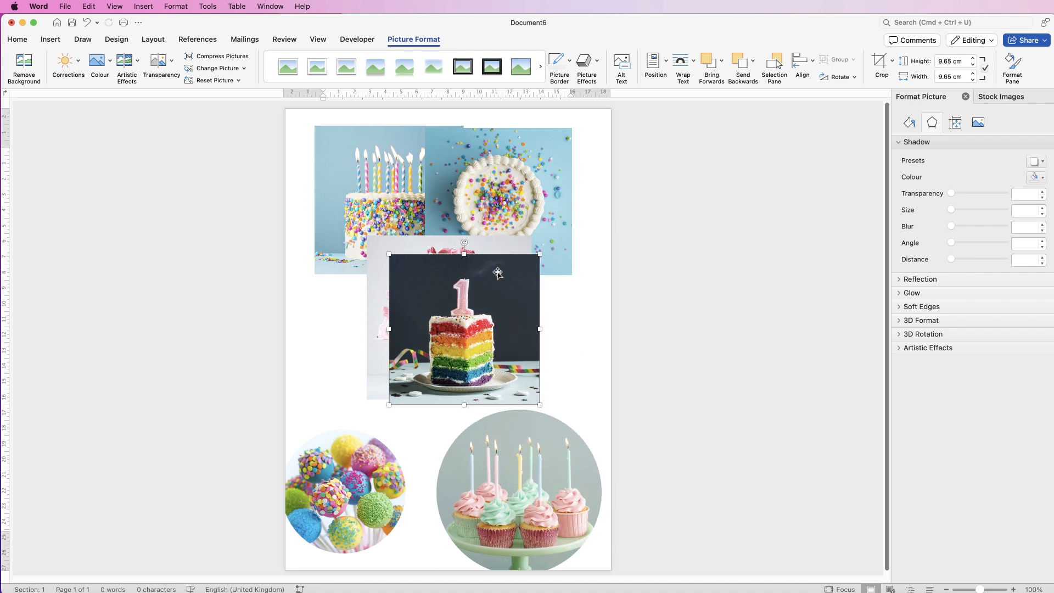
Crop the rainbow cake photo to a circle and select the tiered white cake.
left_click(892, 62)
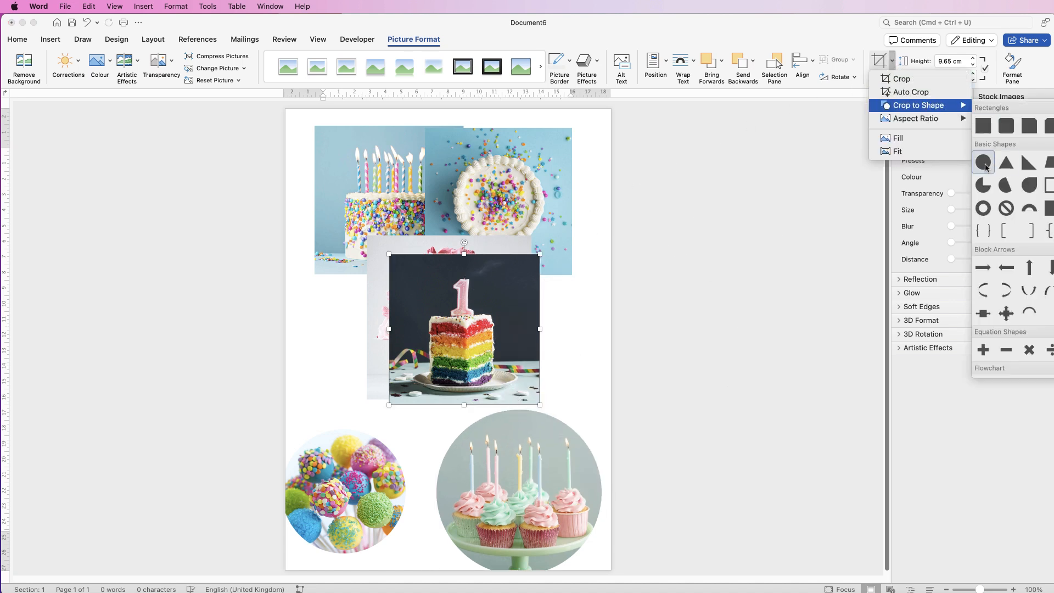
left_click(982, 163)
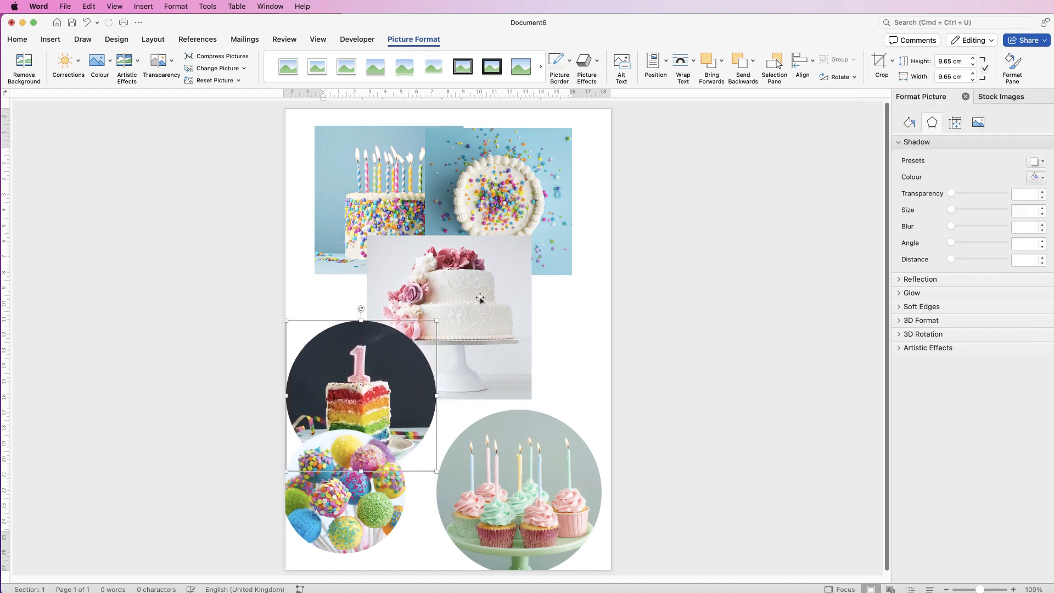
left_click(891, 60)
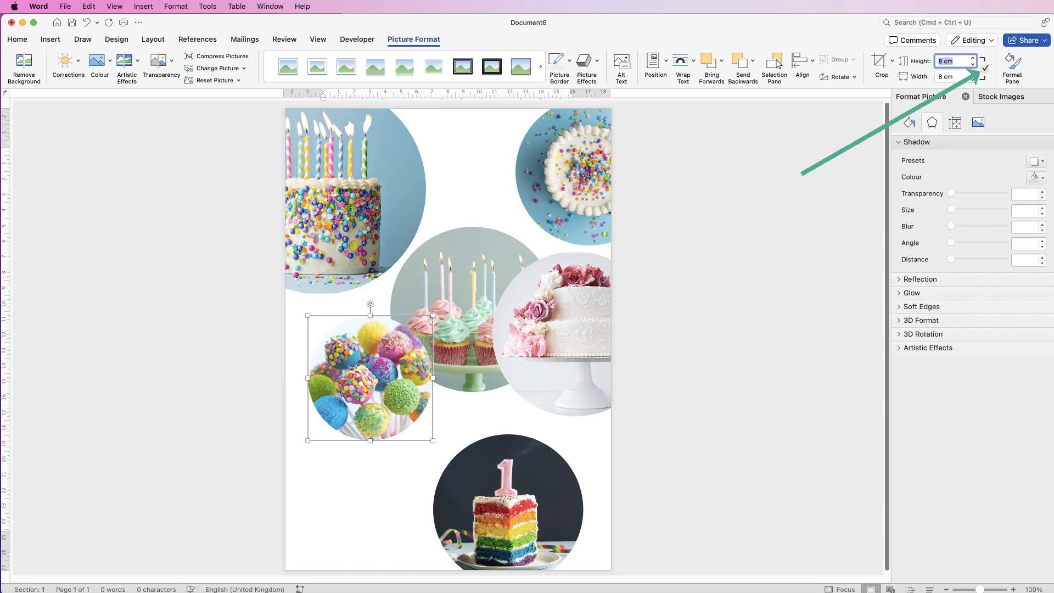
Set the tiered cake and sprinkle cake circles to 8 cm height.
left_click(567, 316)
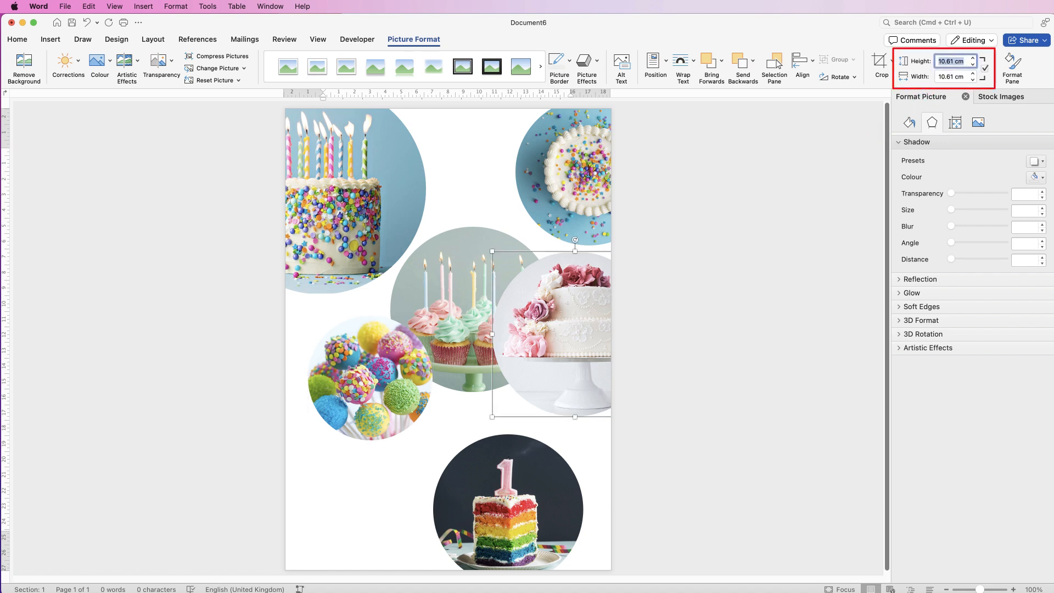
type("8 cm")
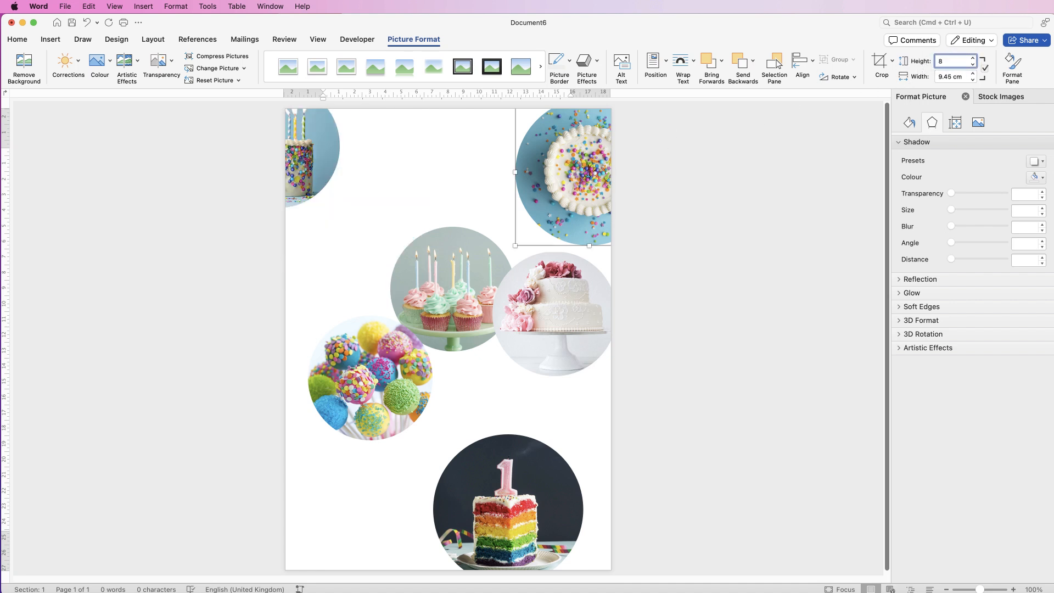
left_click(515, 437)
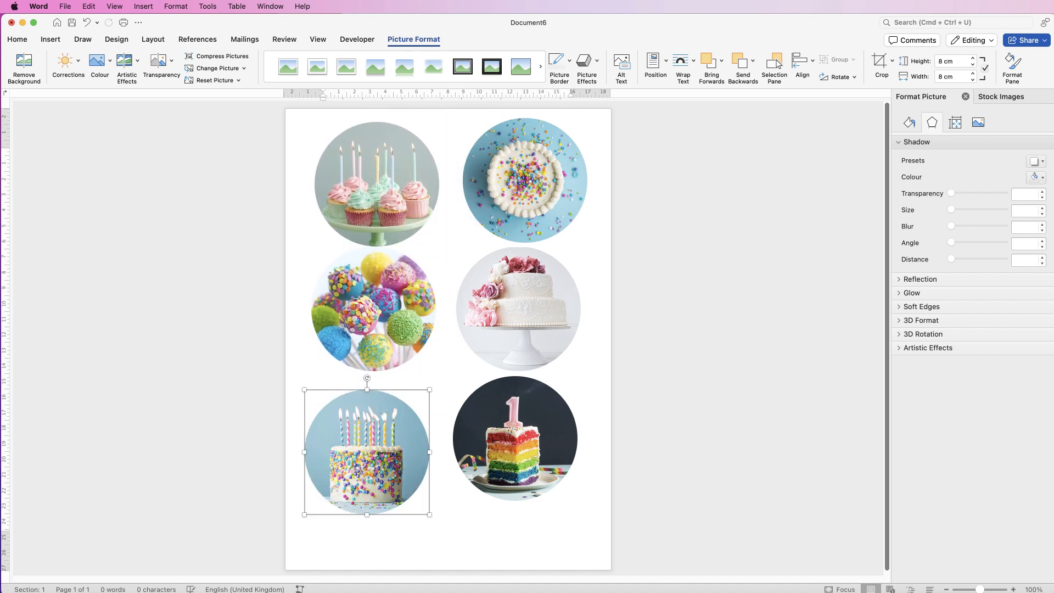
Nudge the sprinkle cake and cupcakes circles into more even grid spacing.
left_click(524, 467)
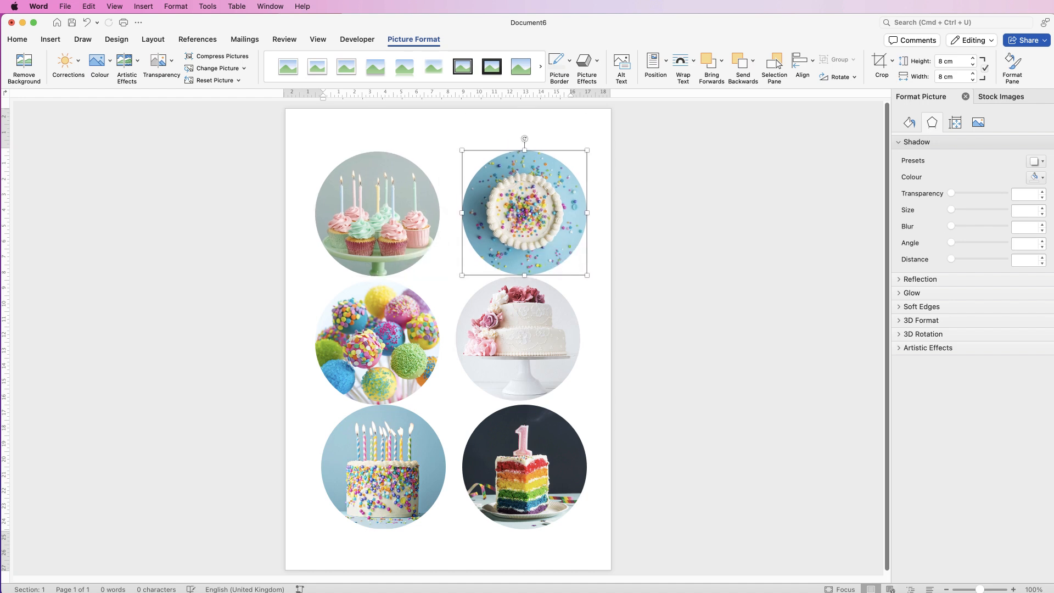
left_click(523, 491)
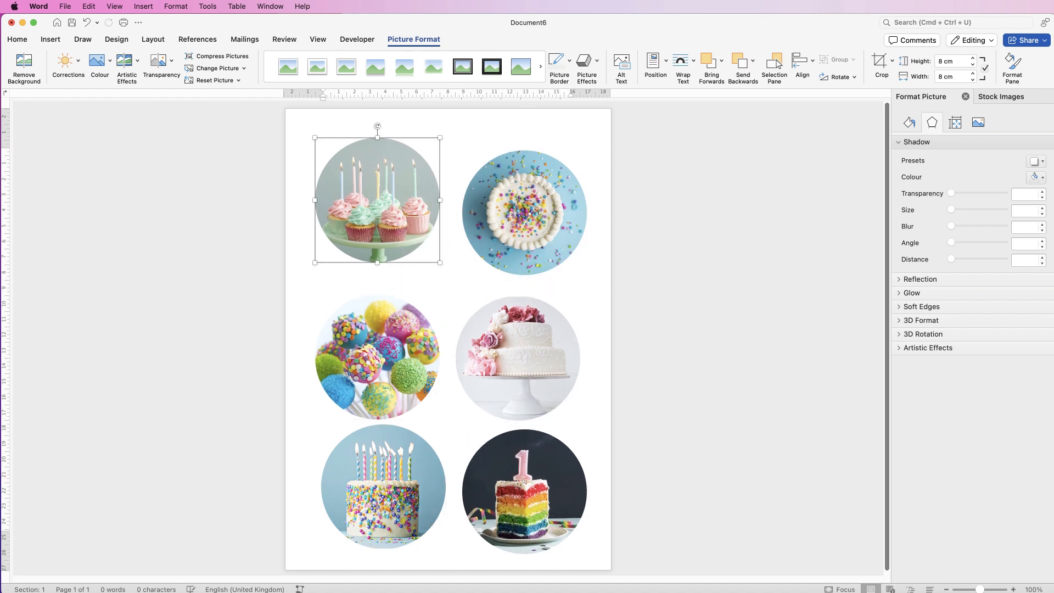
left_click(522, 211)
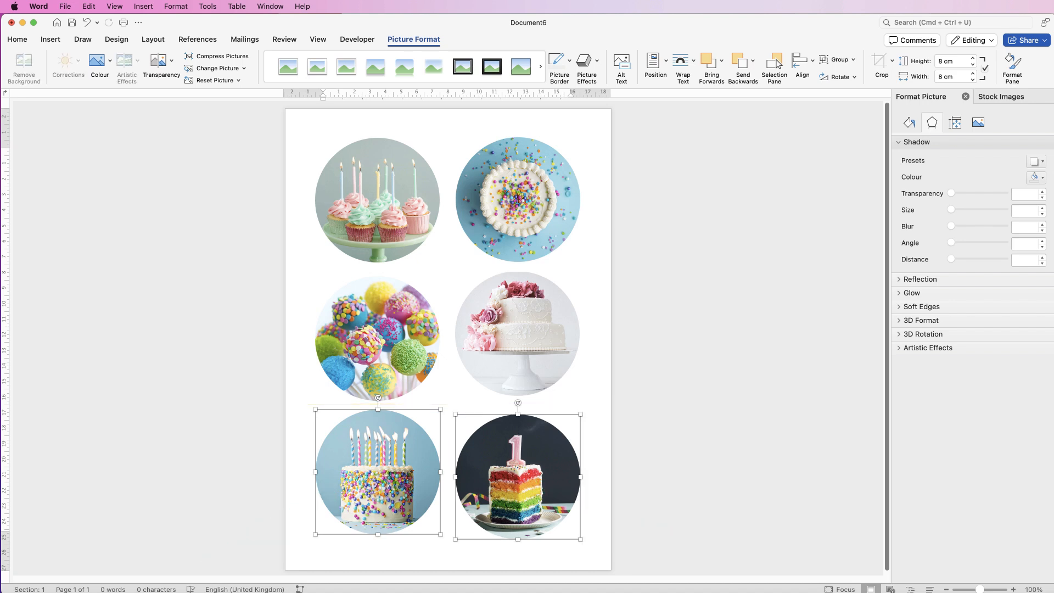
Align the bottom pair of circles and distribute the left column evenly top to bottom.
left_click(800, 67)
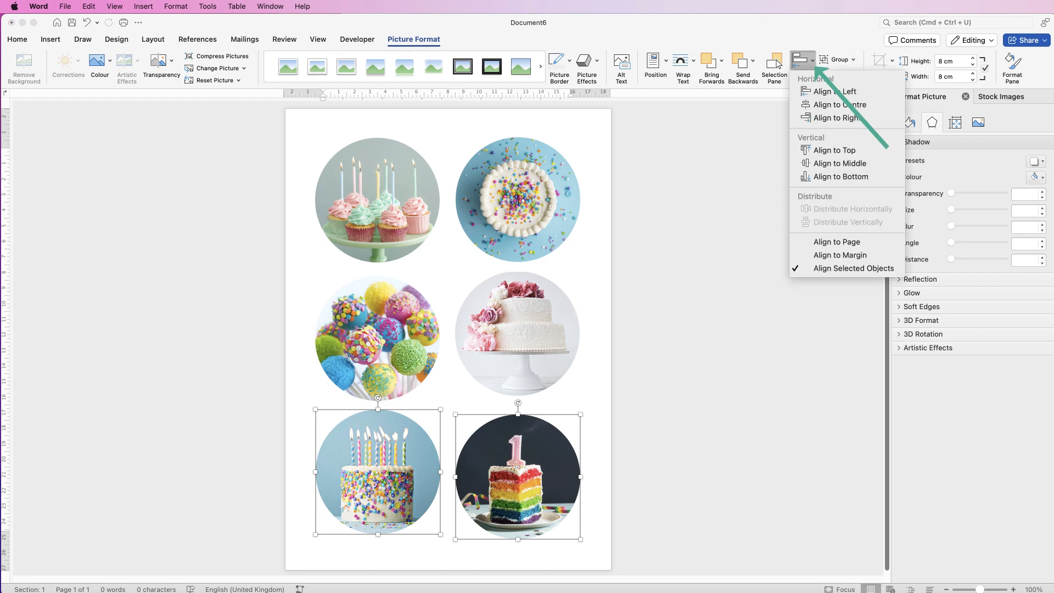
mouse_move(840, 176)
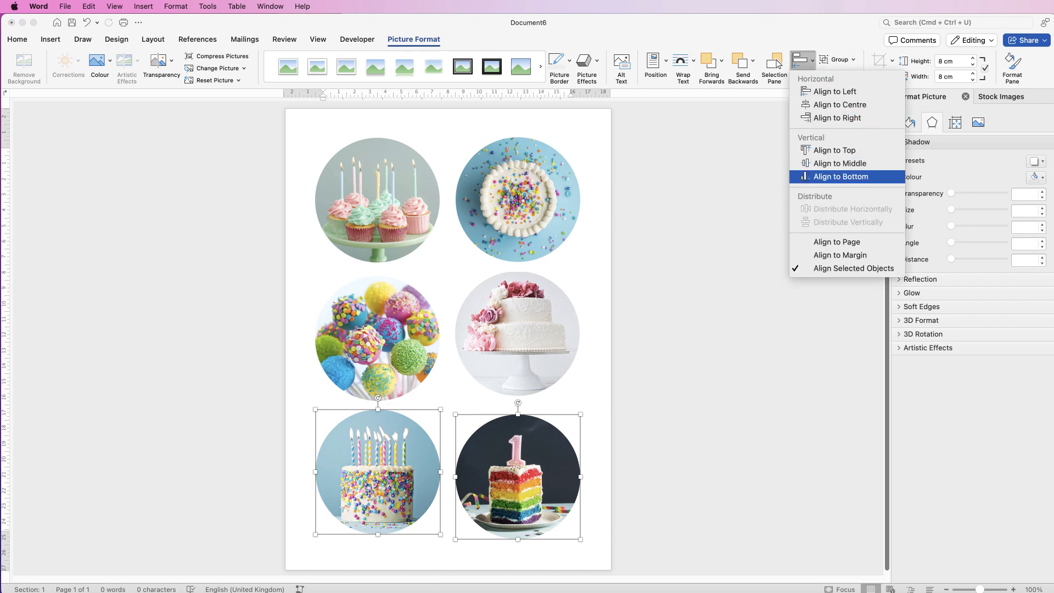
left_click(840, 176)
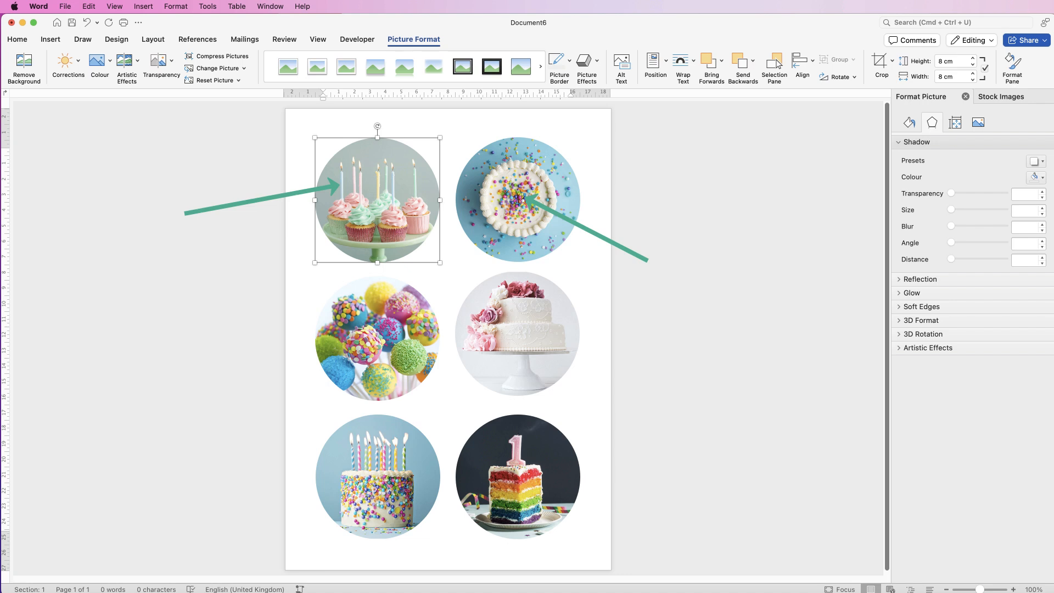
left_click(517, 198)
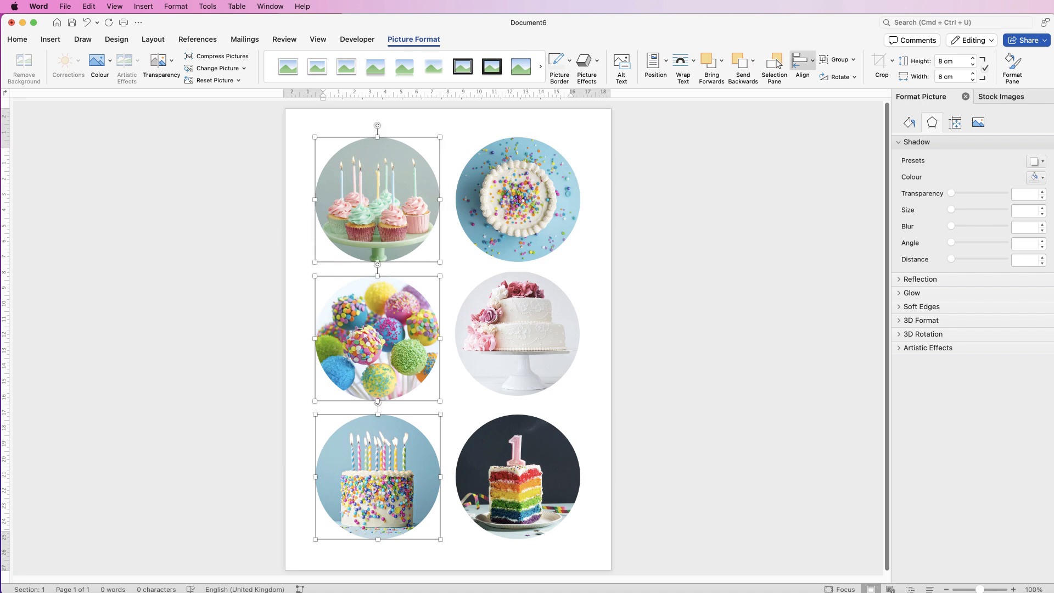
left_click(802, 61)
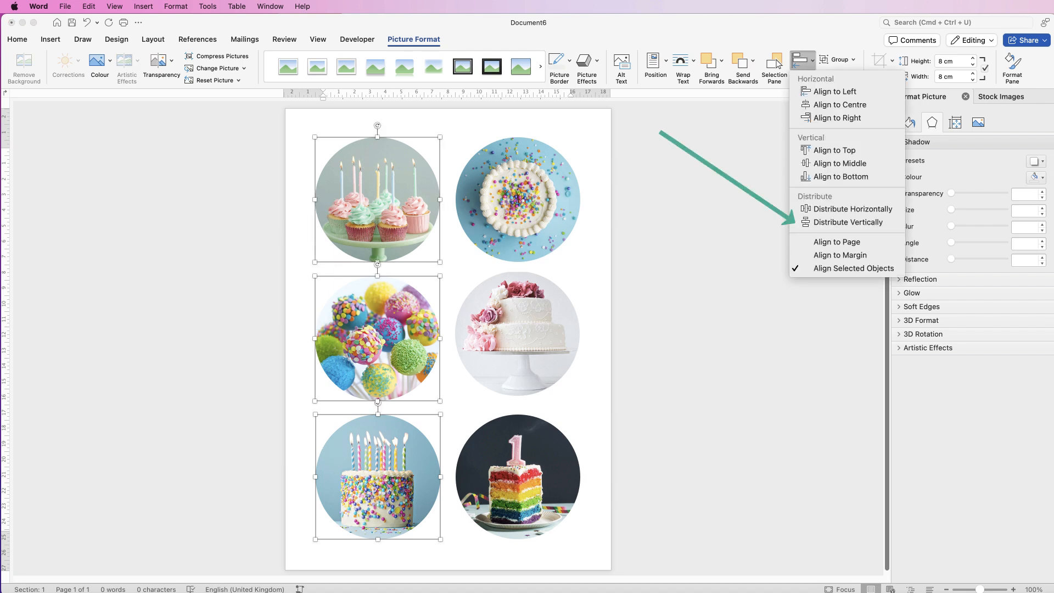
mouse_move(852, 223)
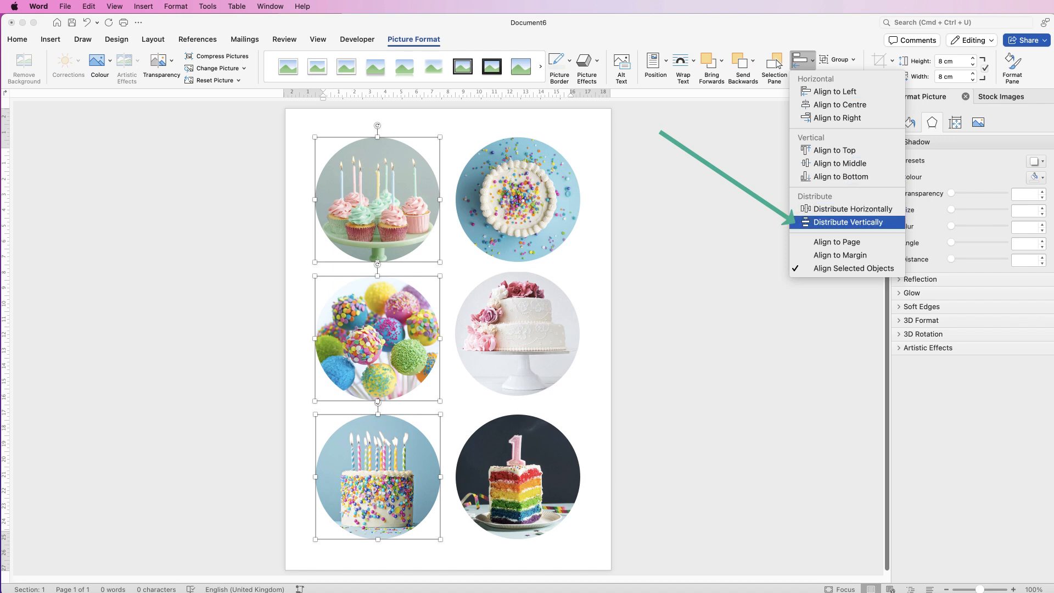
left_click(850, 222)
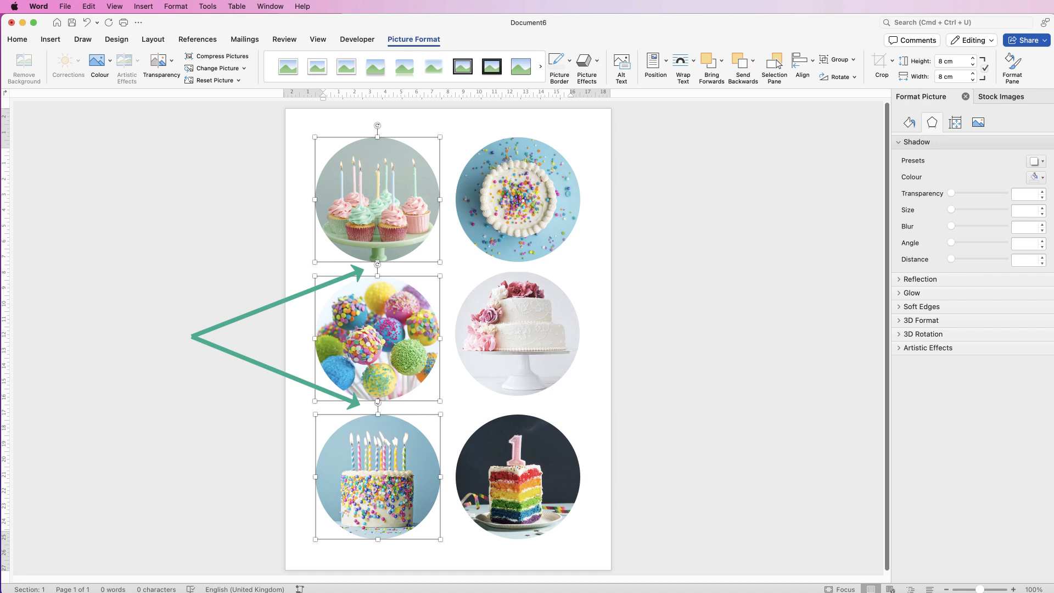
left_click(800, 60)
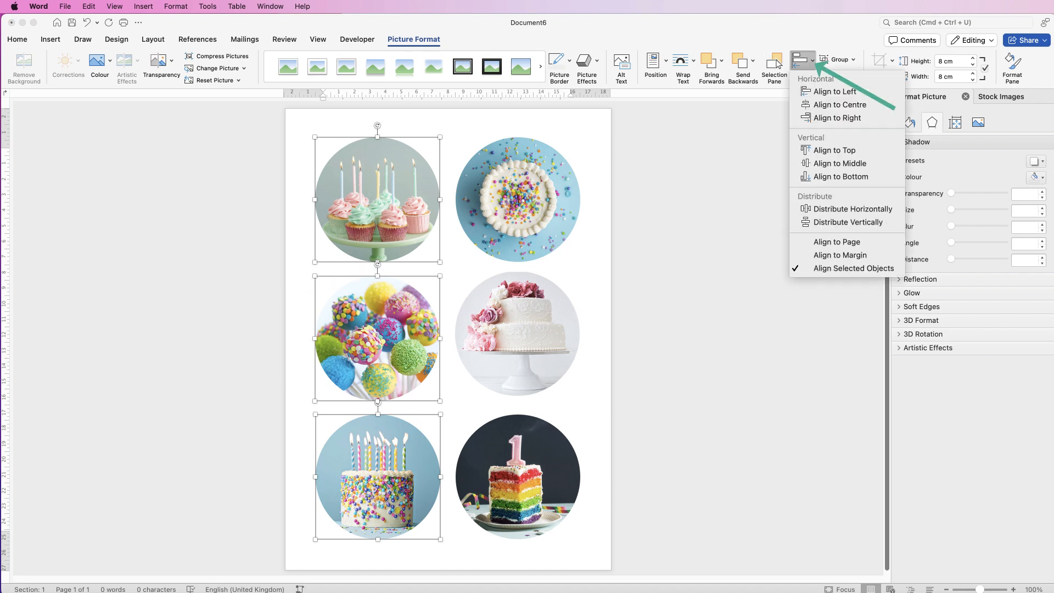
mouse_move(835, 91)
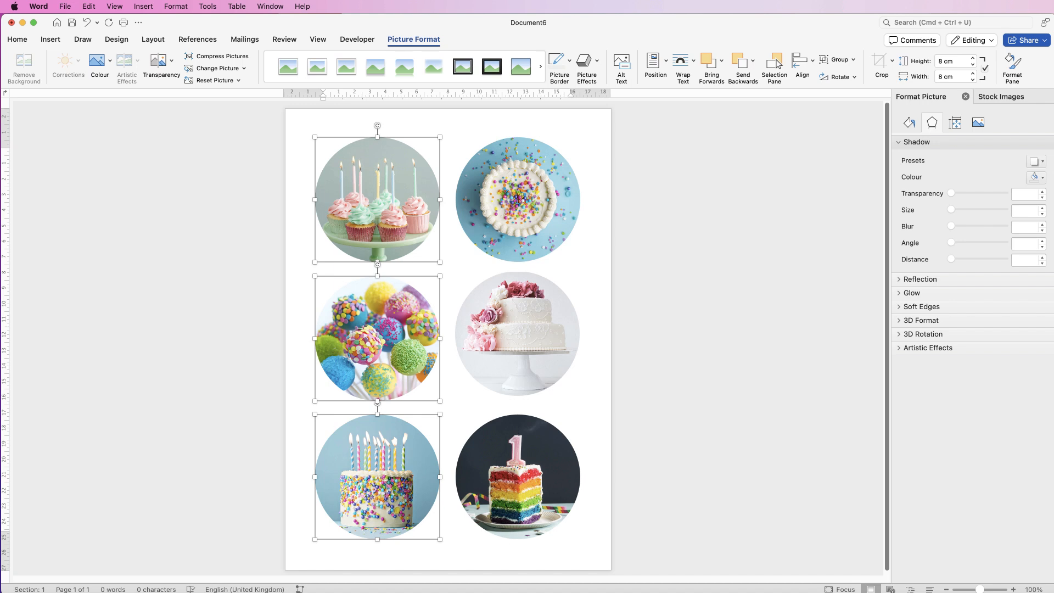
Distribute the right column vertically, align it right, and group its circles.
left_click(517, 199)
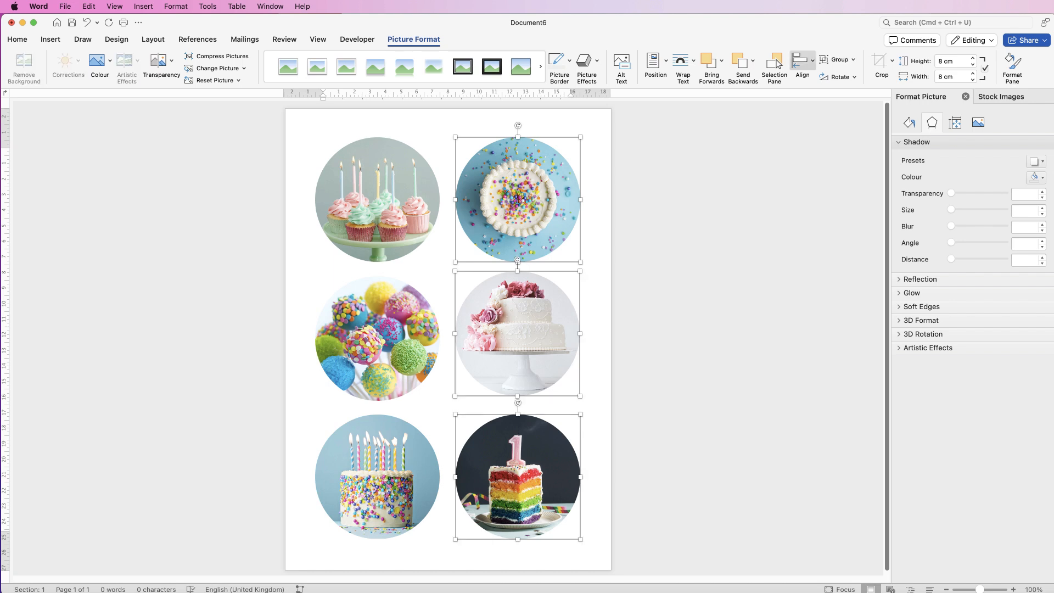
left_click(802, 67)
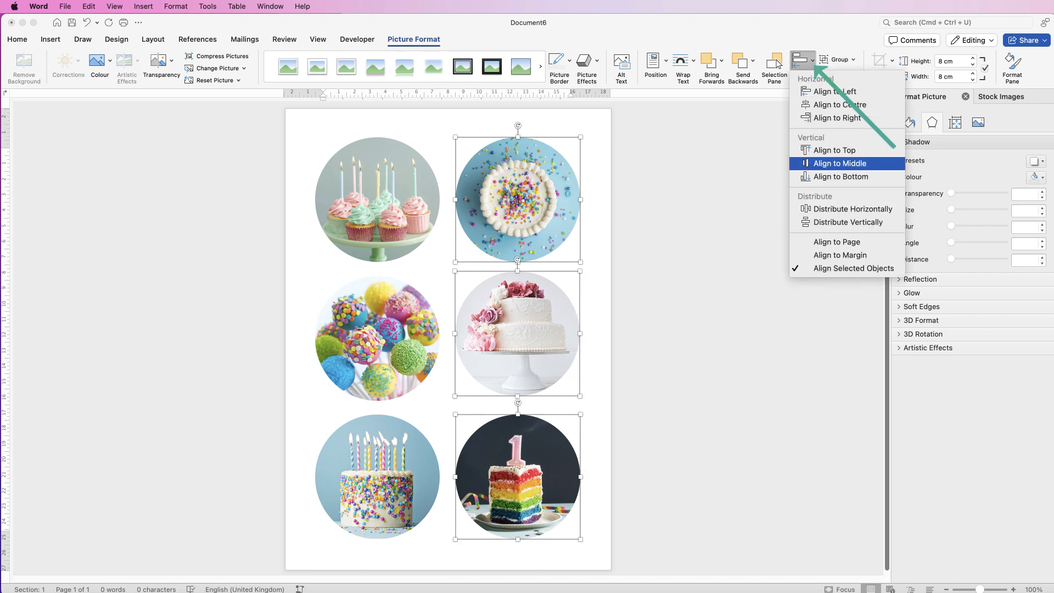
left_click(838, 163)
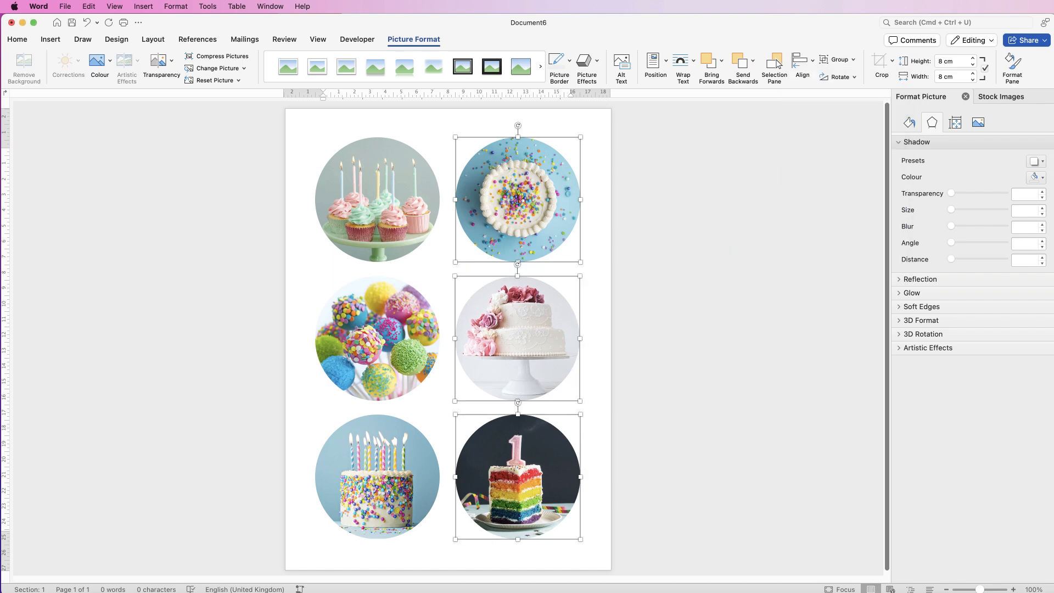
left_click(802, 60)
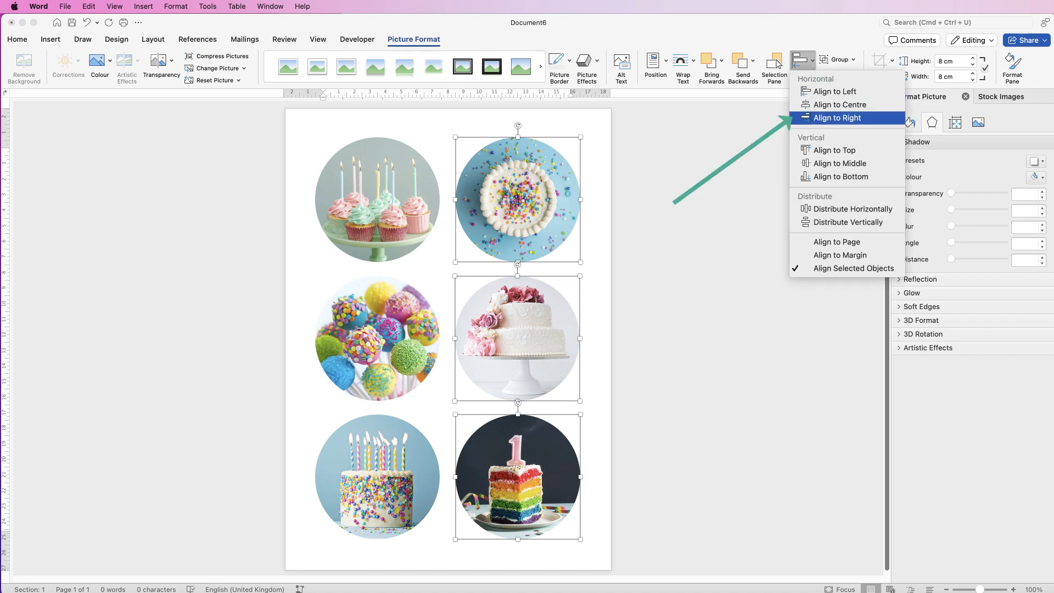
left_click(838, 118)
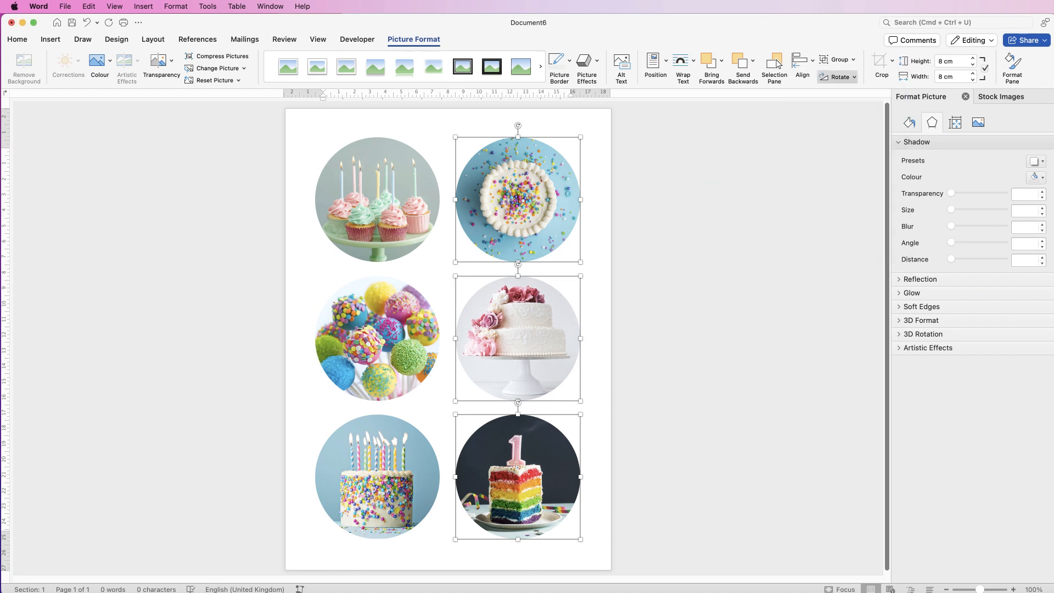
left_click(850, 59)
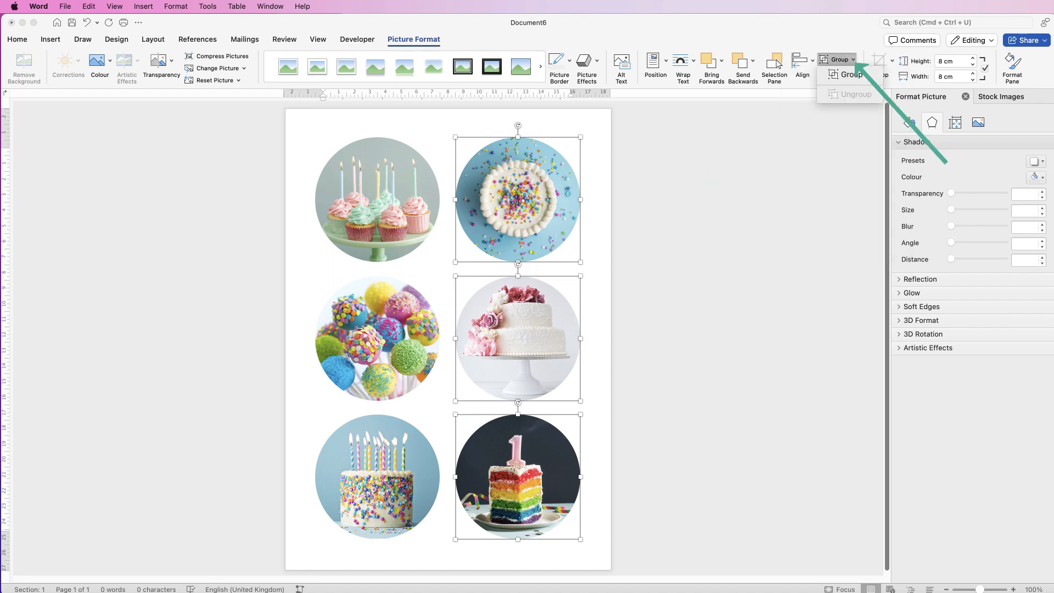
left_click(850, 73)
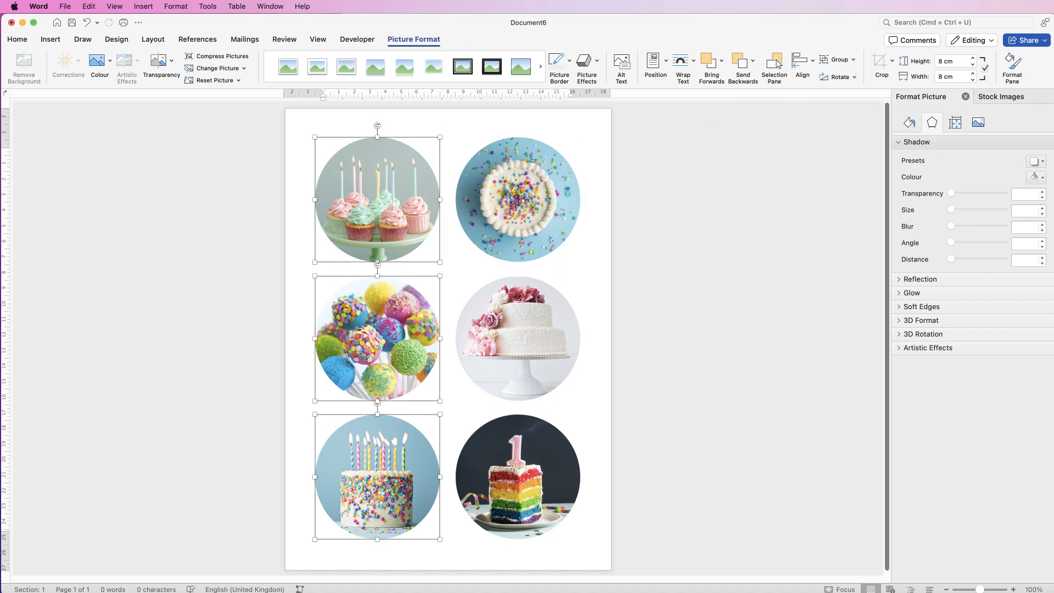
Group the six selected cake circles into a single object and reselect the grouped collage.
left_click(837, 60)
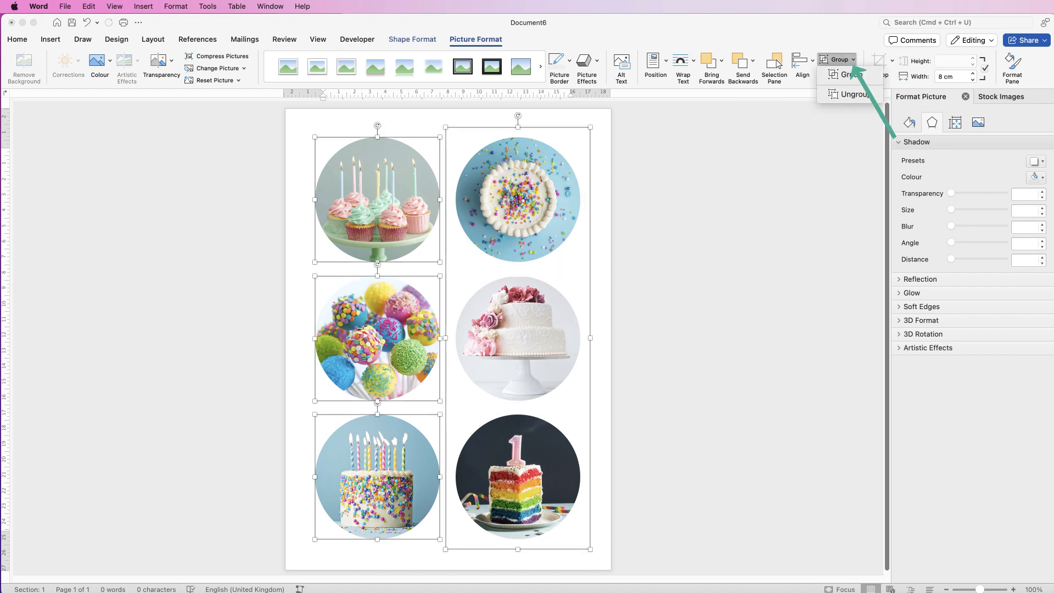
left_click(848, 73)
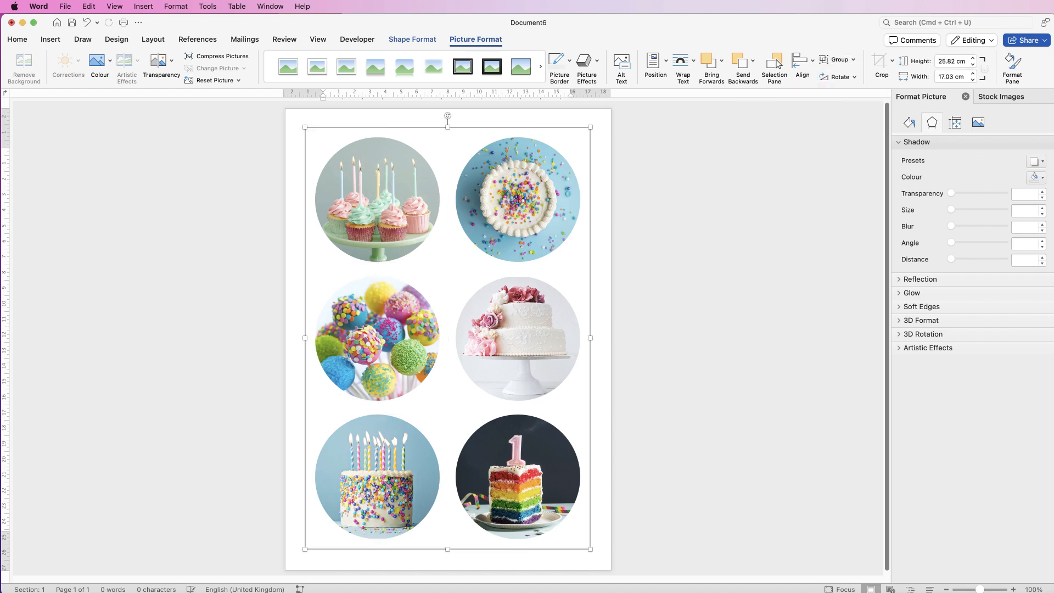
left_click(802, 60)
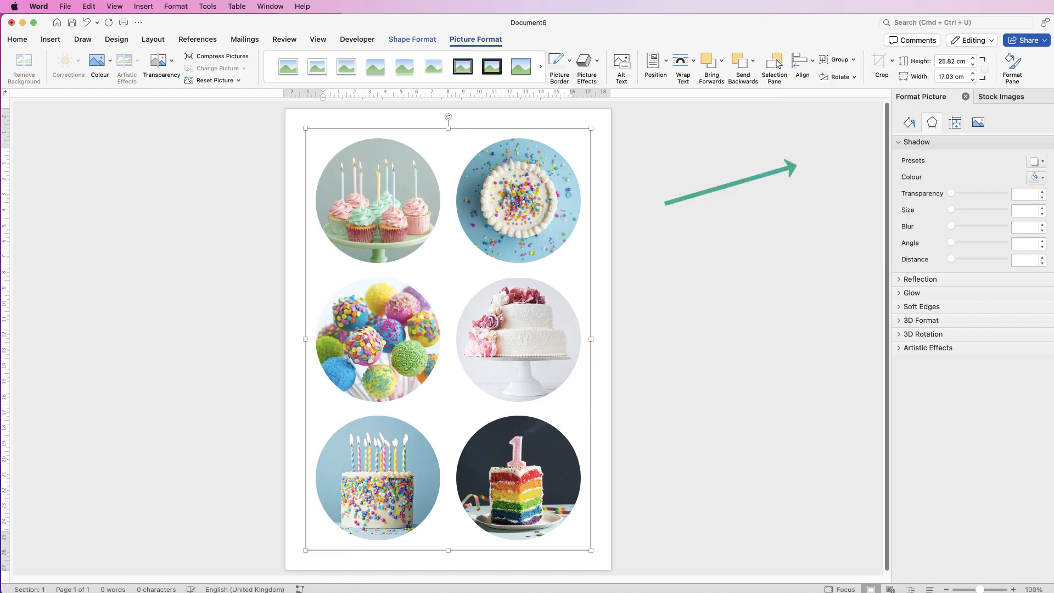
left_click(325, 152)
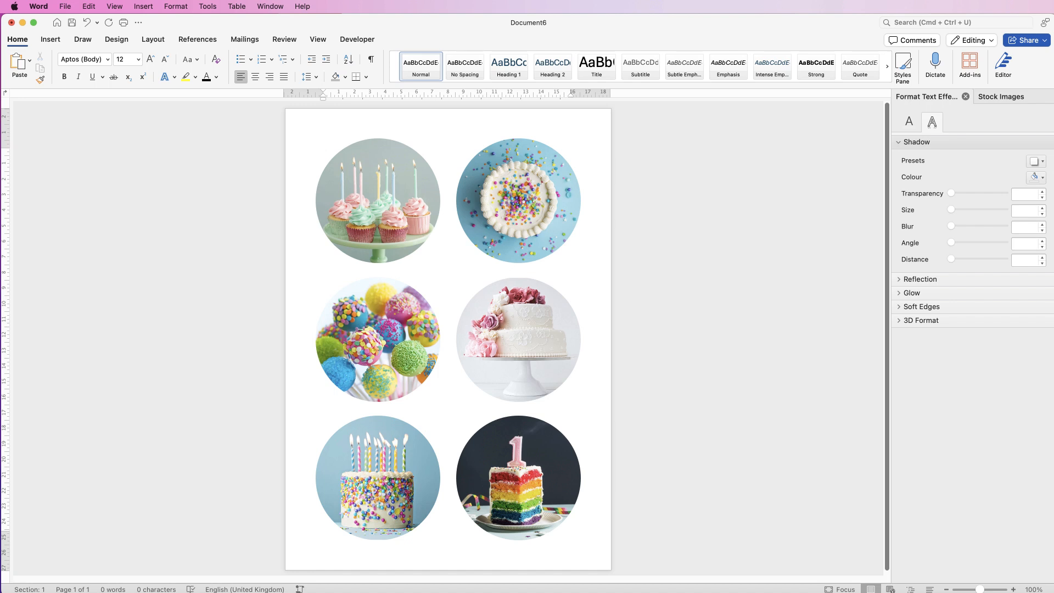
left_click(324, 151)
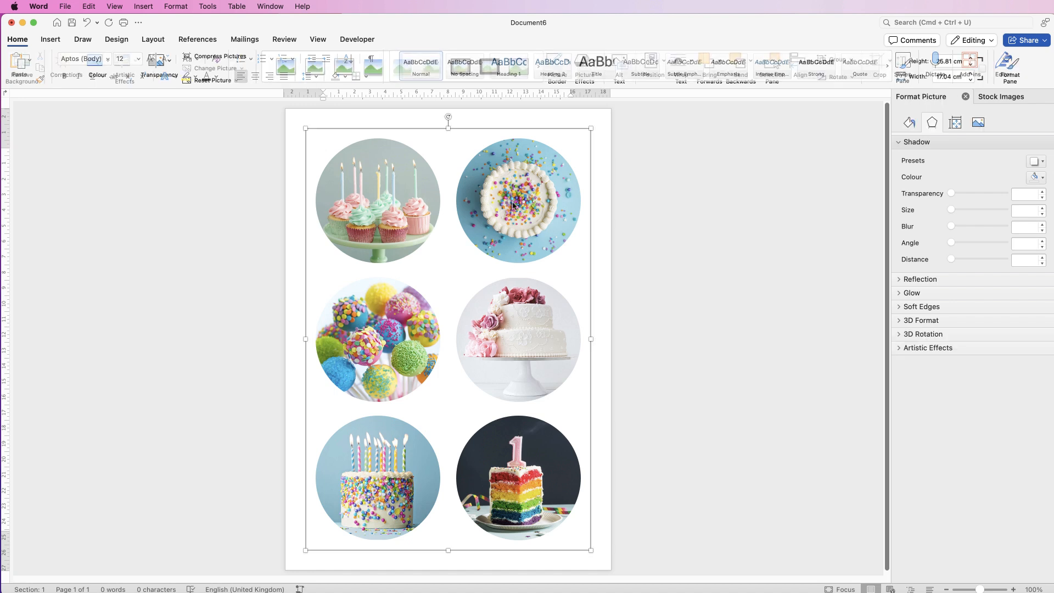
Save the grouped collage as a PNG picture to the Desktop via Save as Picture.
right_click(513, 206)
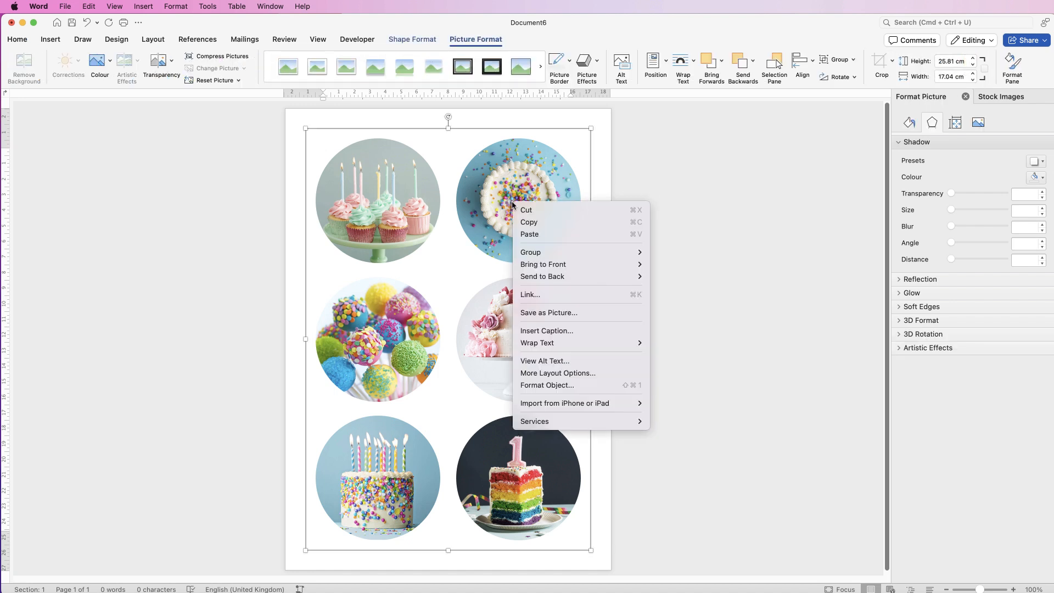
mouse_move(548, 313)
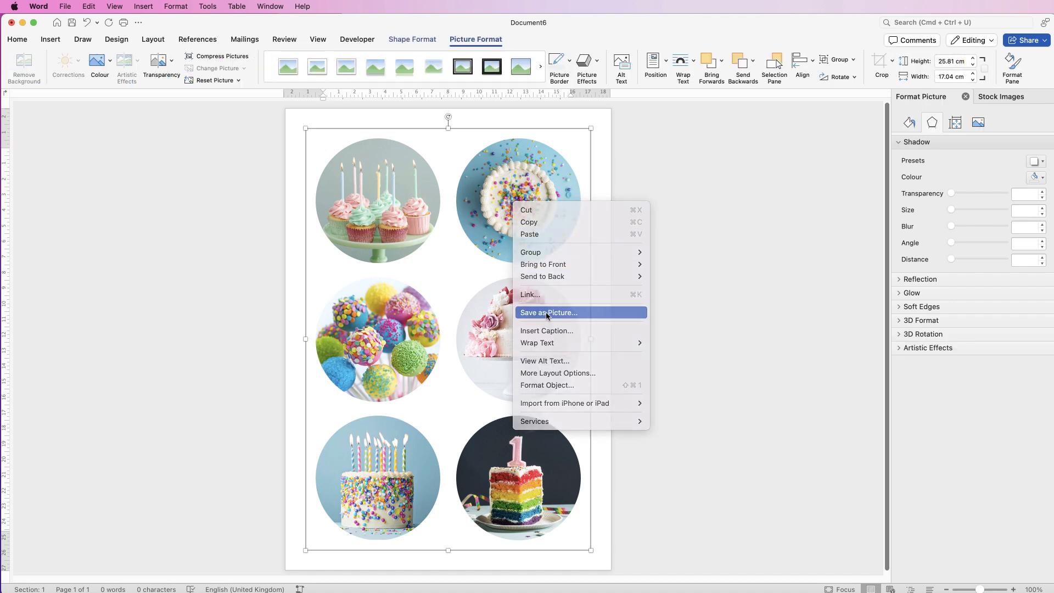
left_click(548, 313)
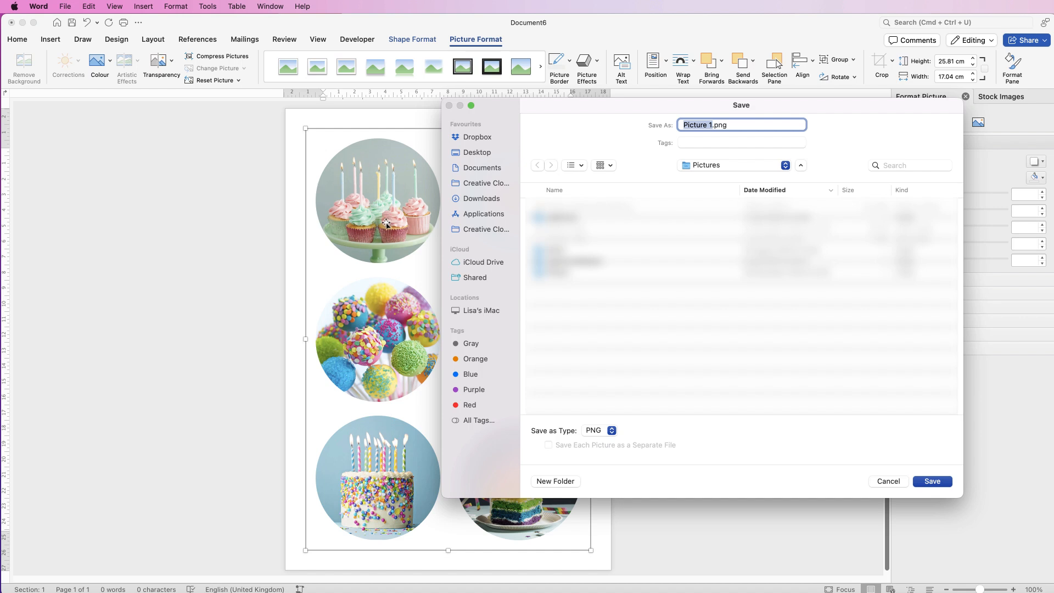
mouse_move(707, 110)
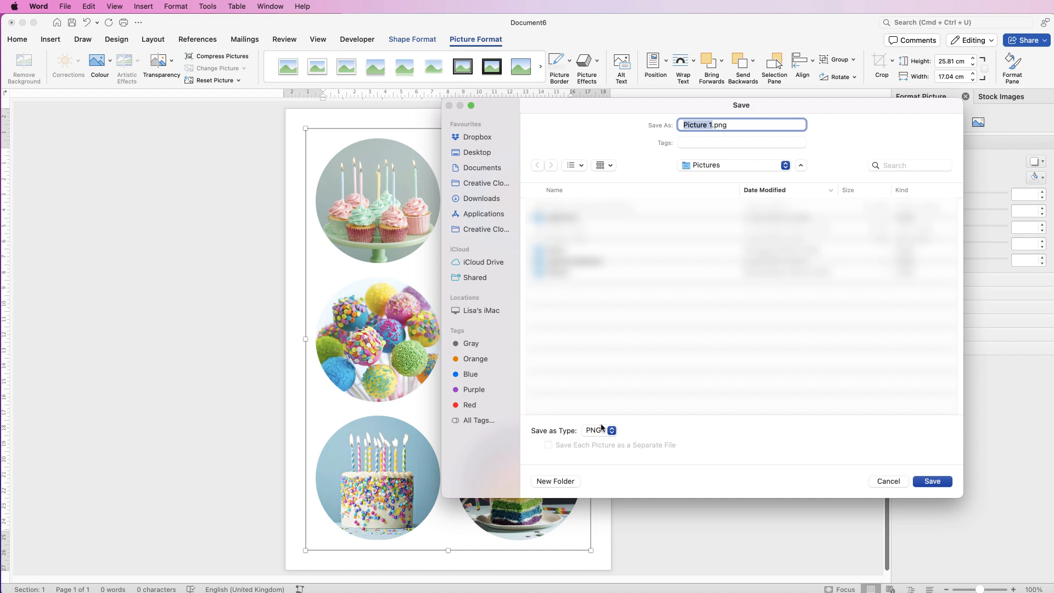
mouse_move(472, 158)
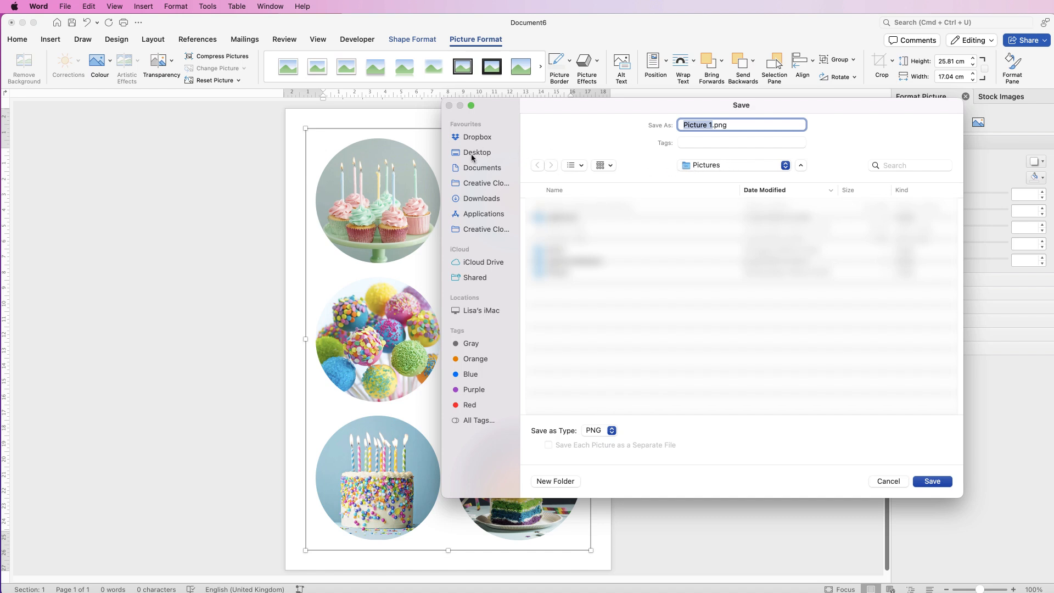
left_click(476, 152)
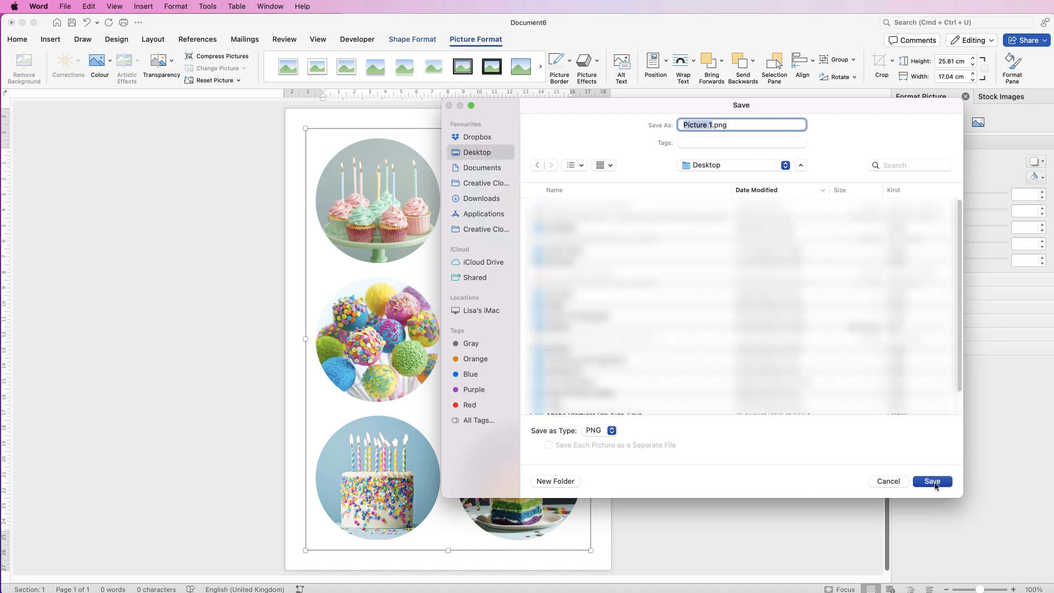
left_click(932, 481)
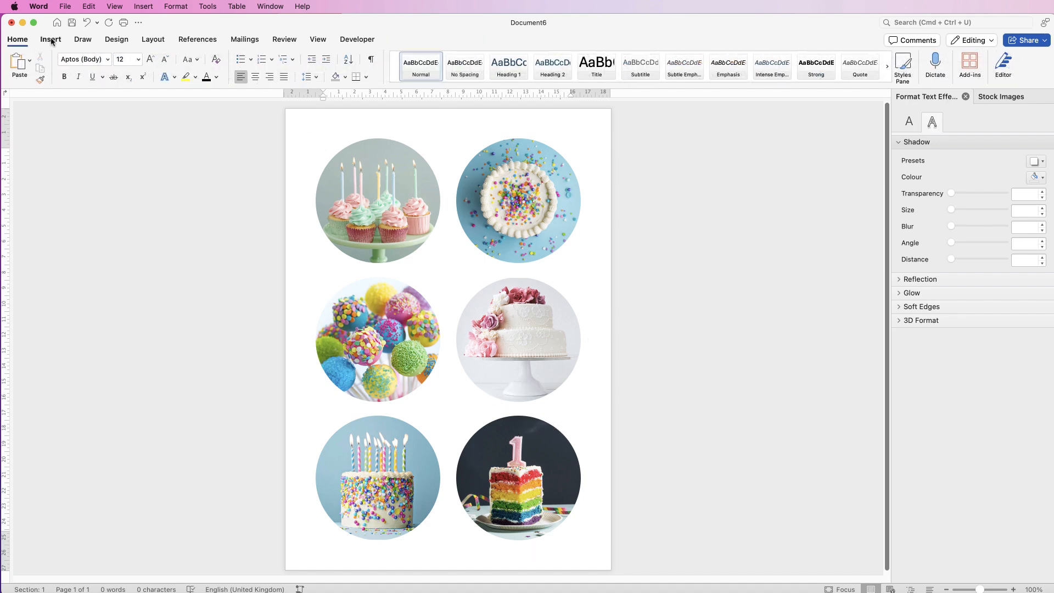
Insert the saved Picture 1.png collage from file as a single picture and select it.
left_click(52, 40)
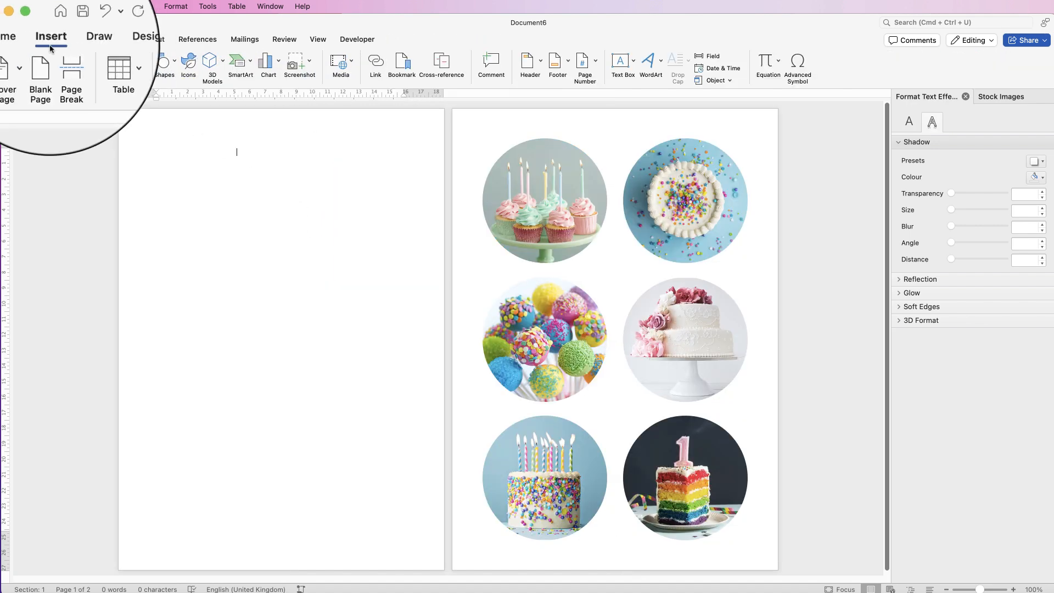
left_click(127, 61)
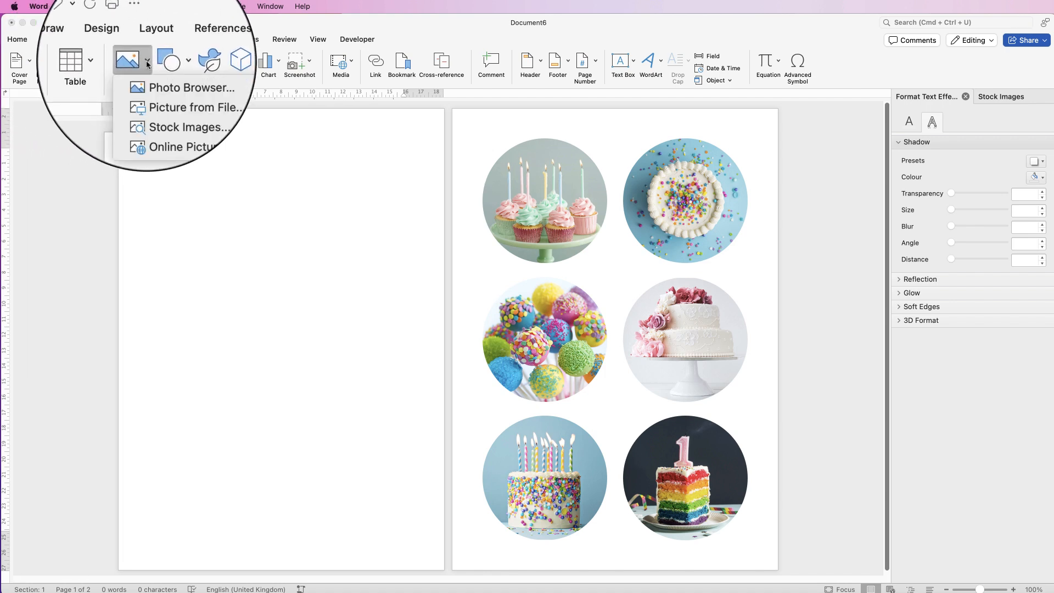
mouse_move(194, 91)
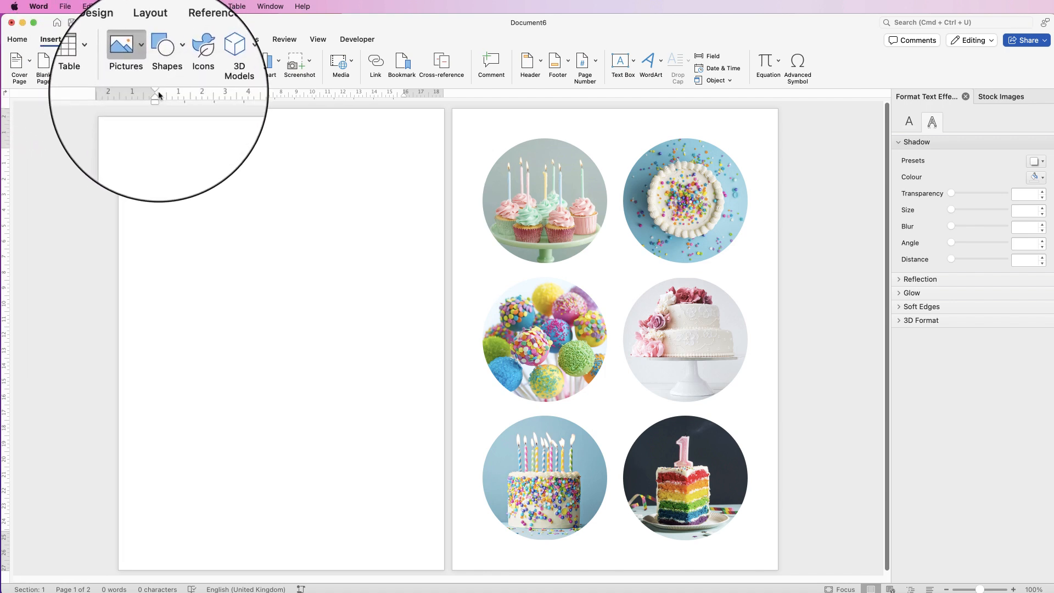
left_click(125, 61)
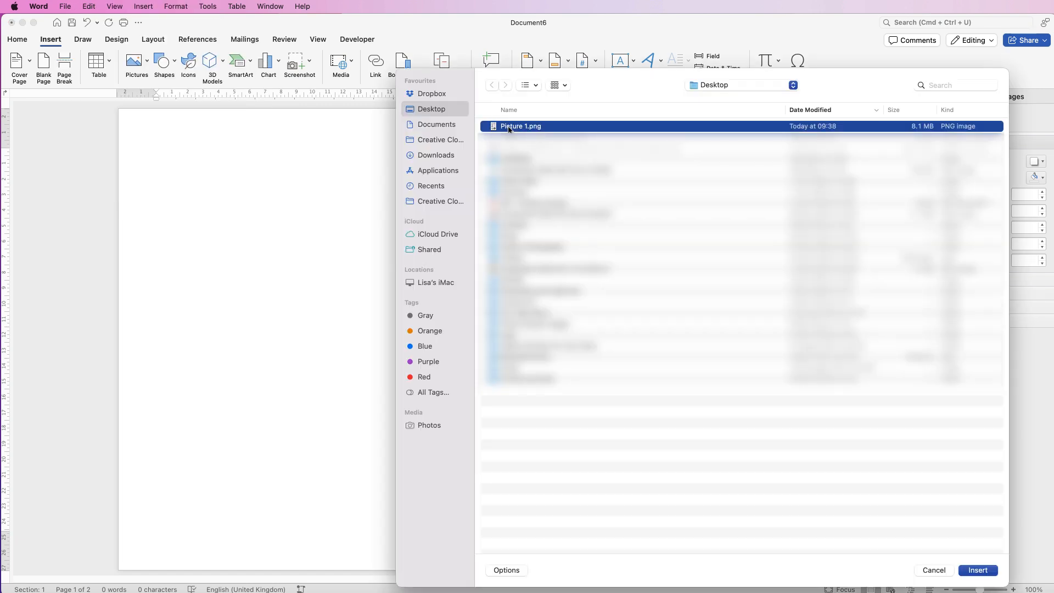
left_click(977, 569)
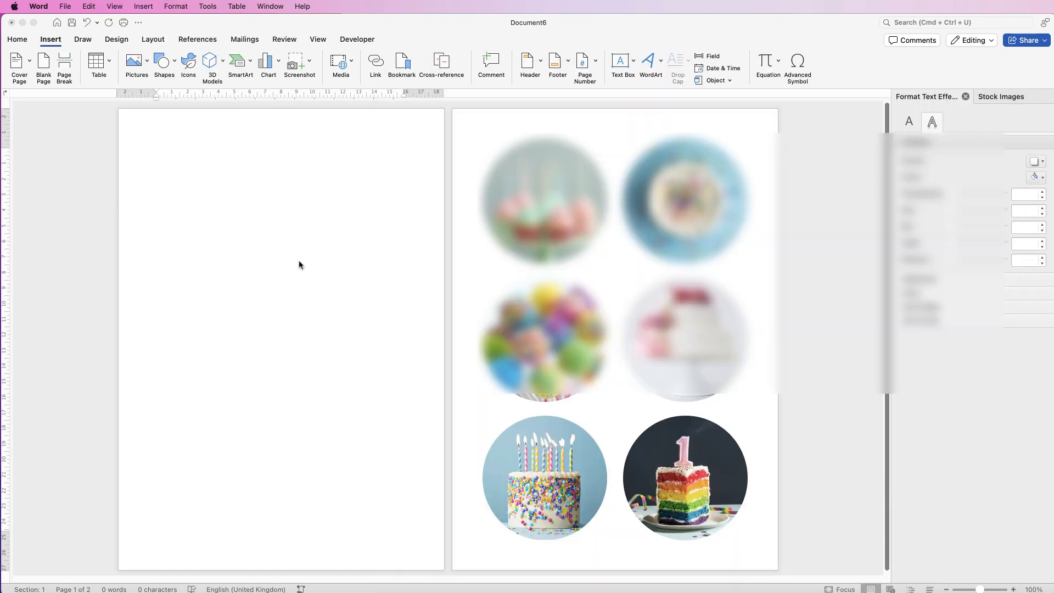
left_click(612, 336)
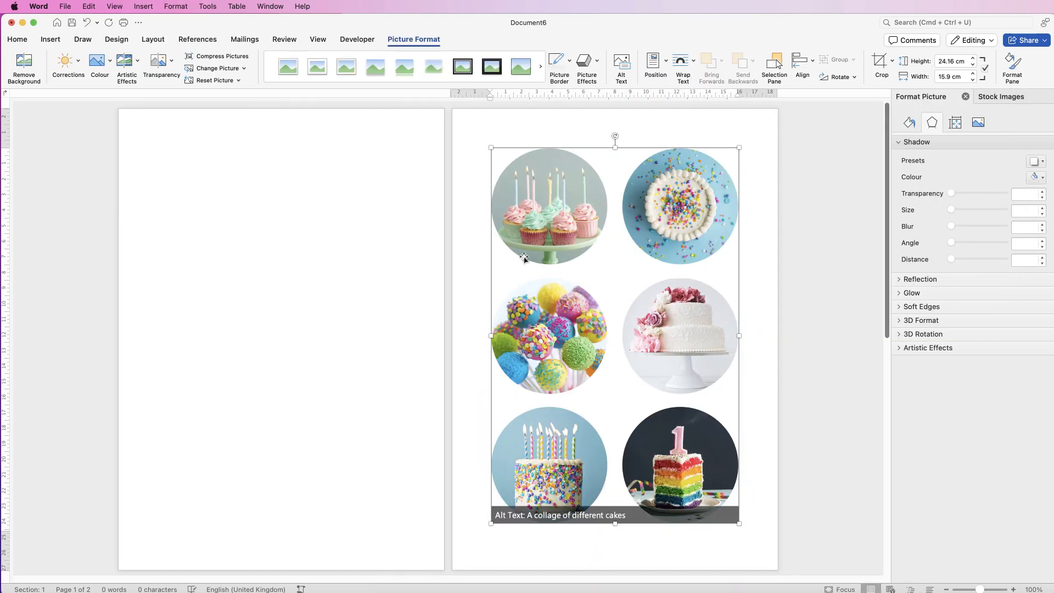
left_click(684, 67)
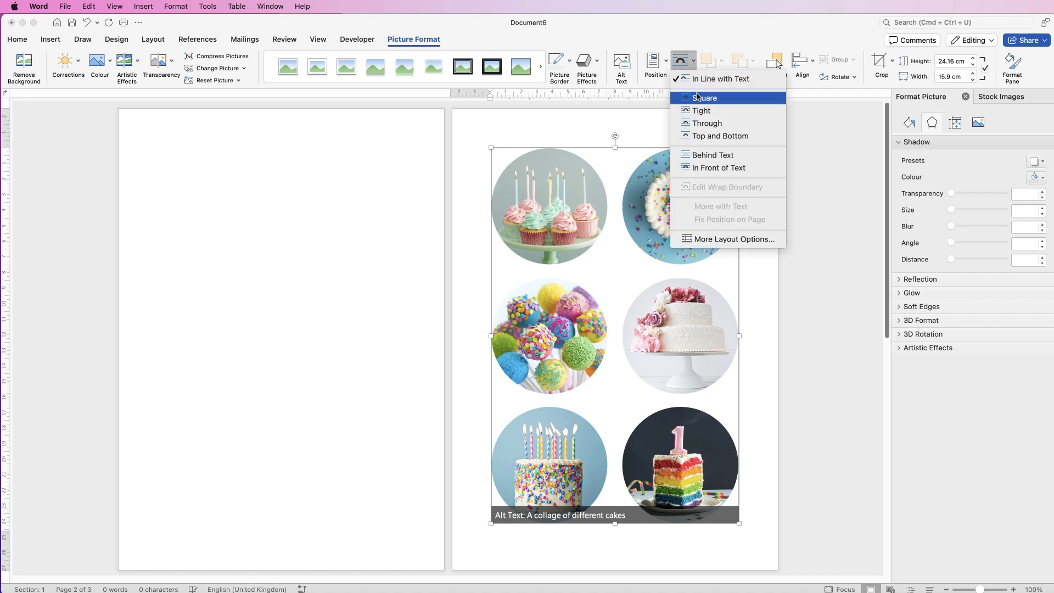